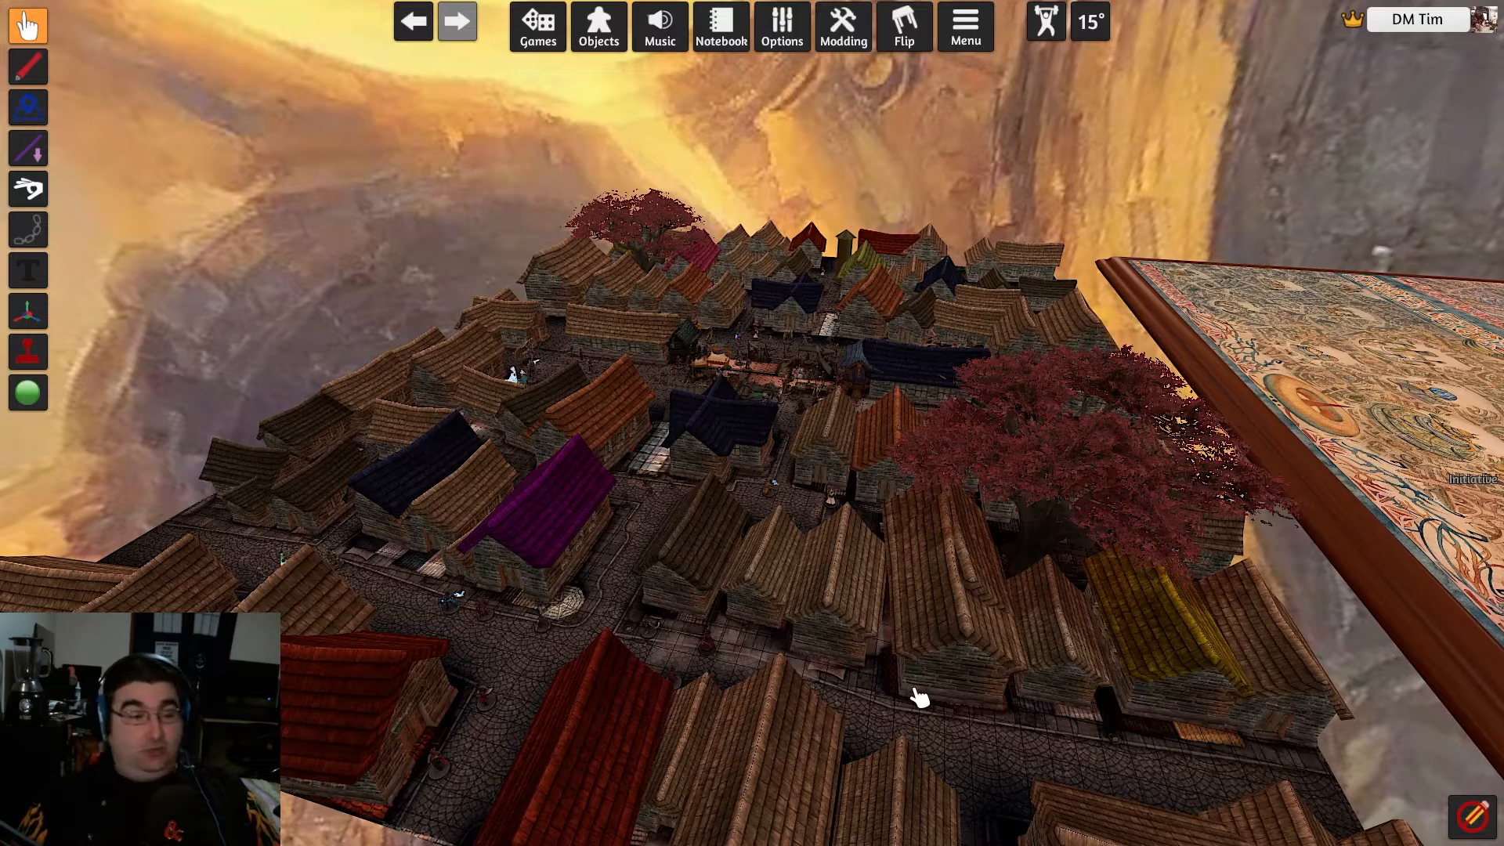
mouse_move(842, 646)
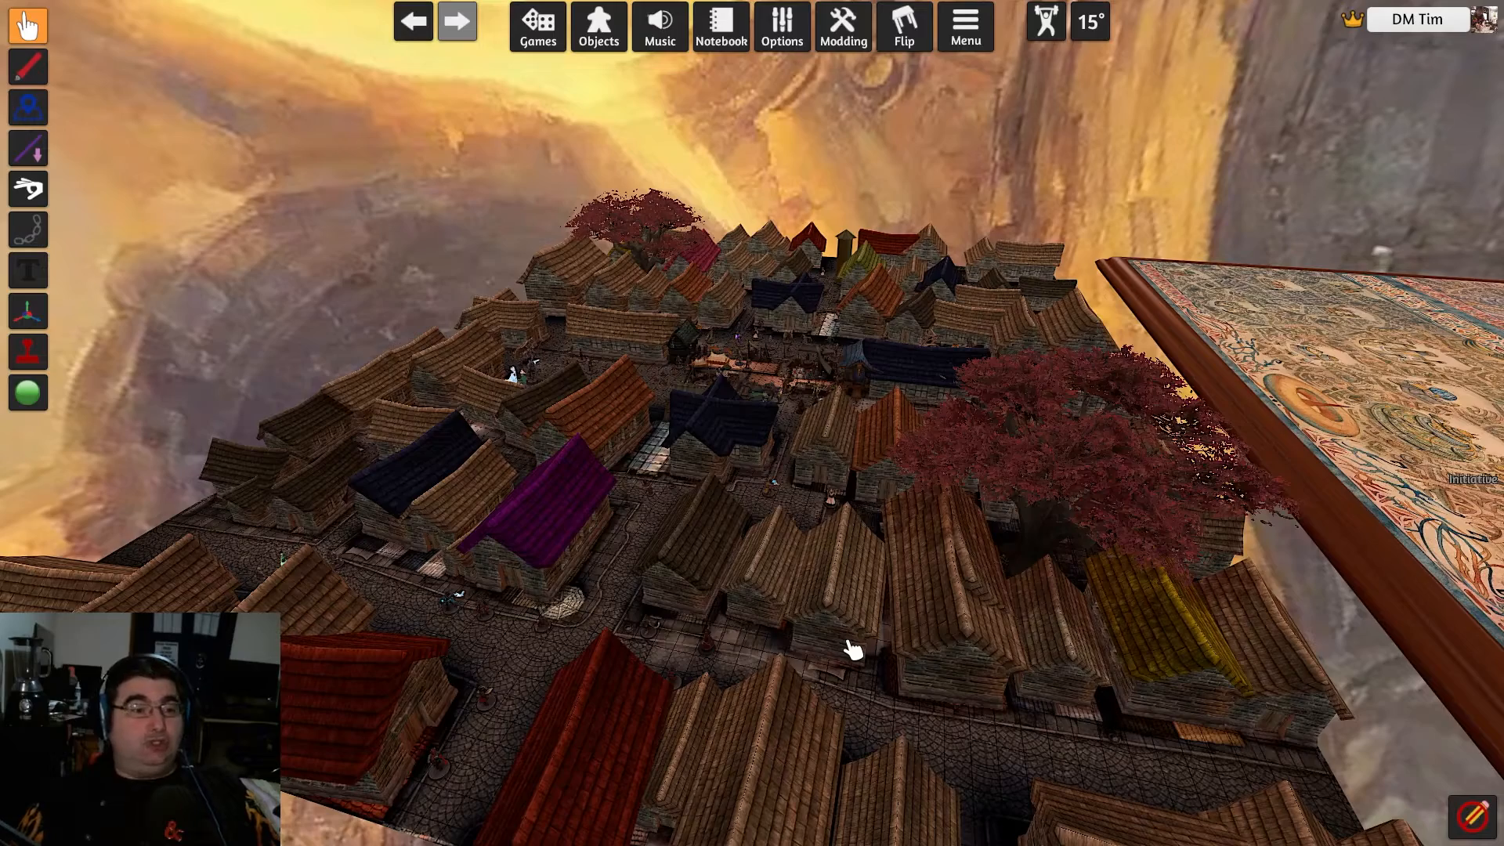
mouse_move(757, 602)
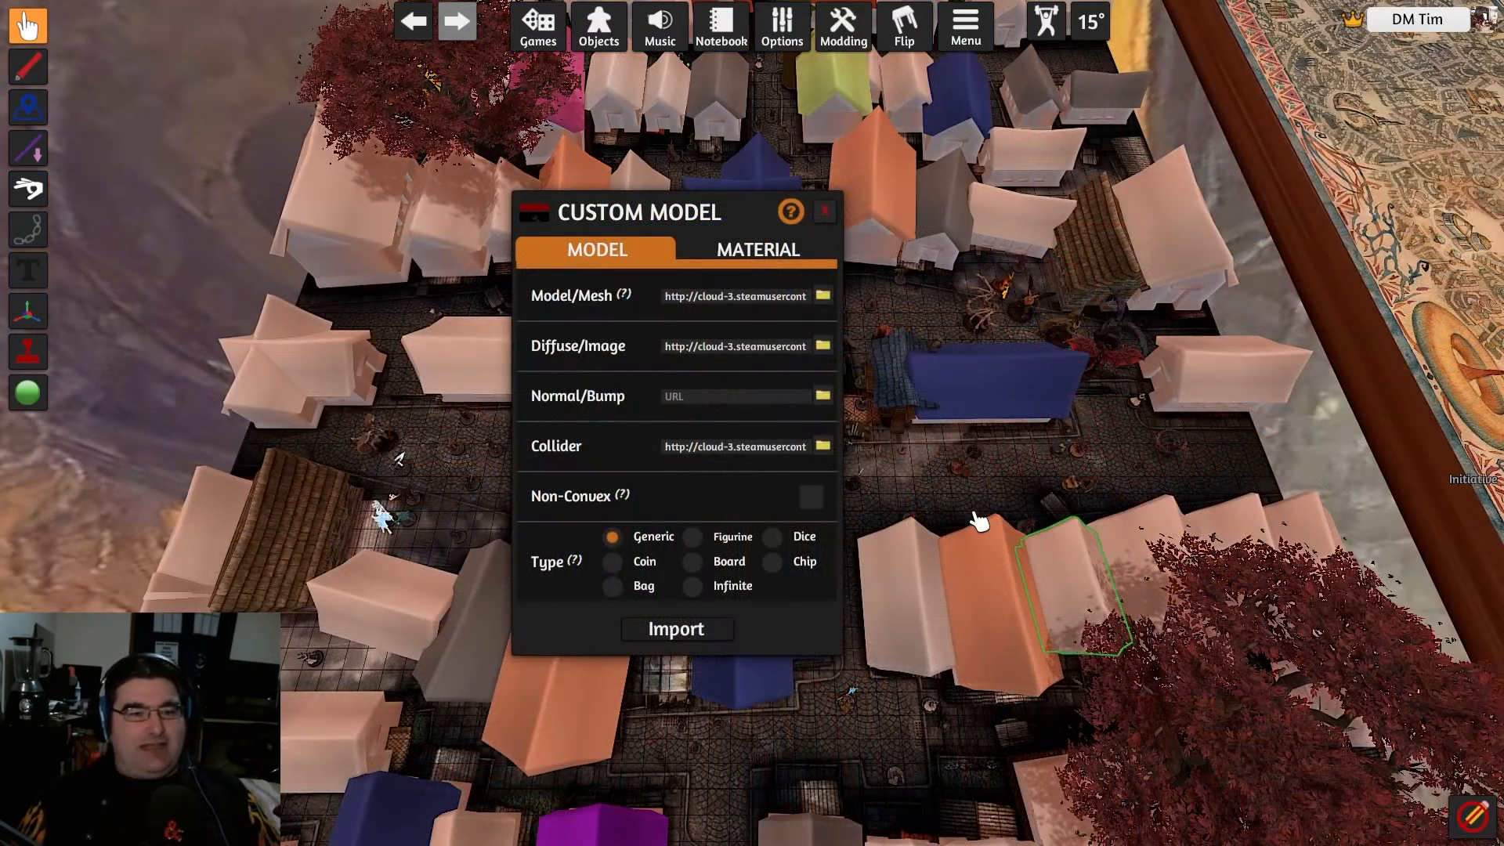
mouse_move(1013, 578)
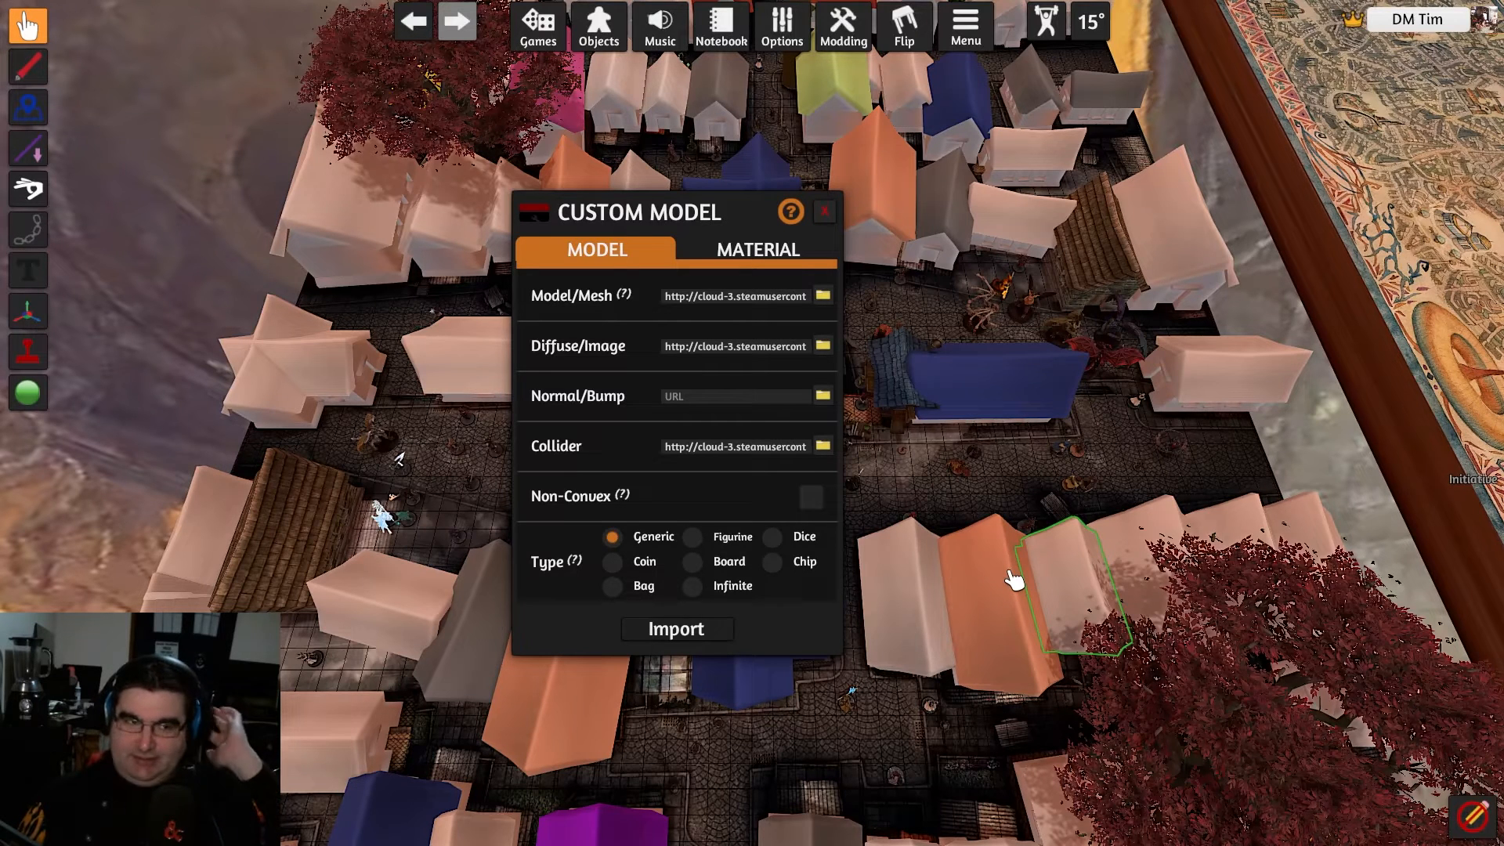
mouse_move(969, 641)
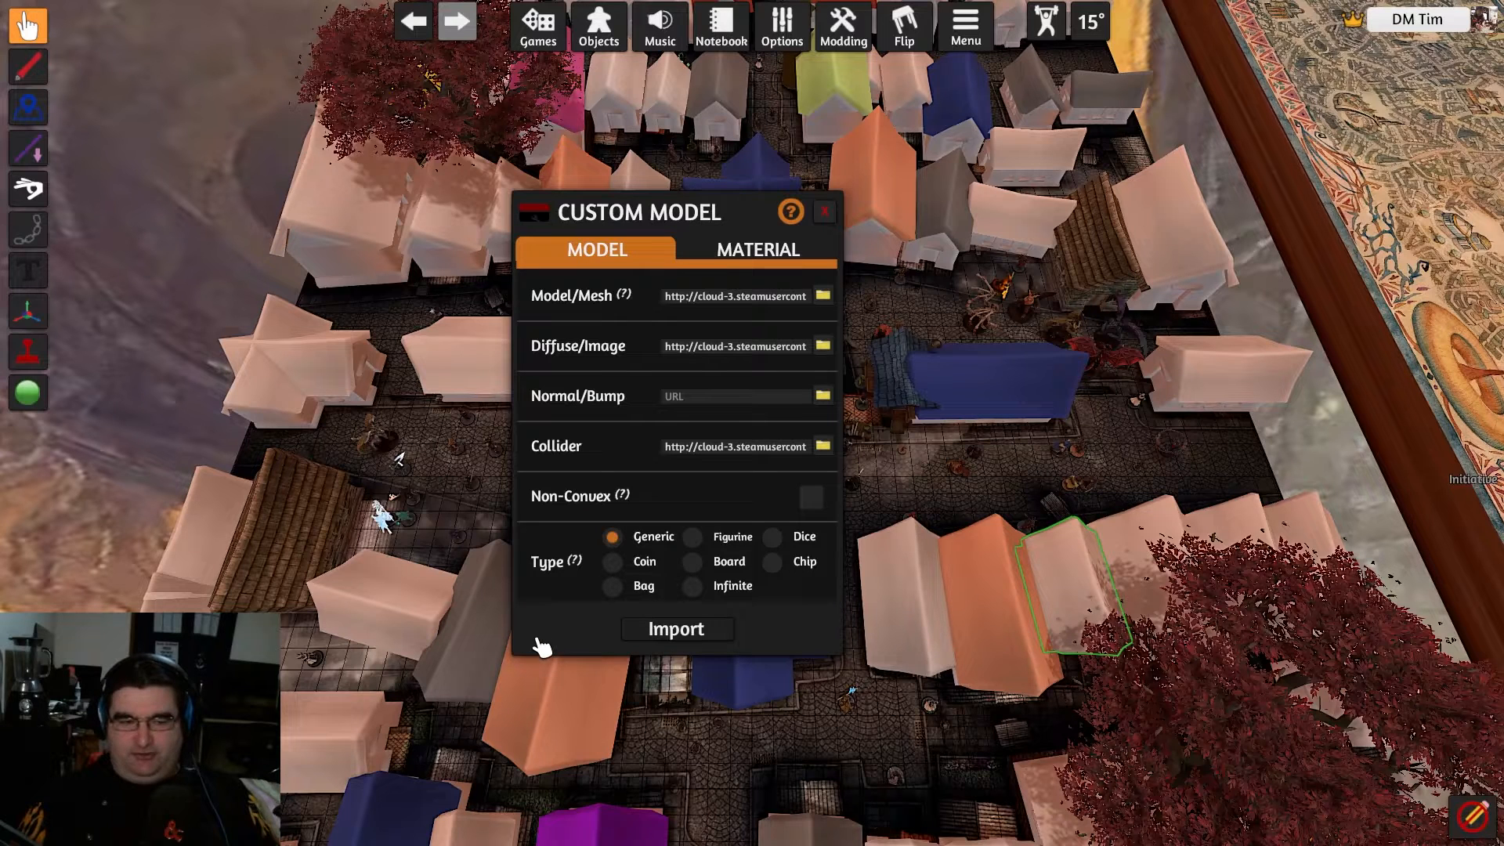
mouse_move(597, 738)
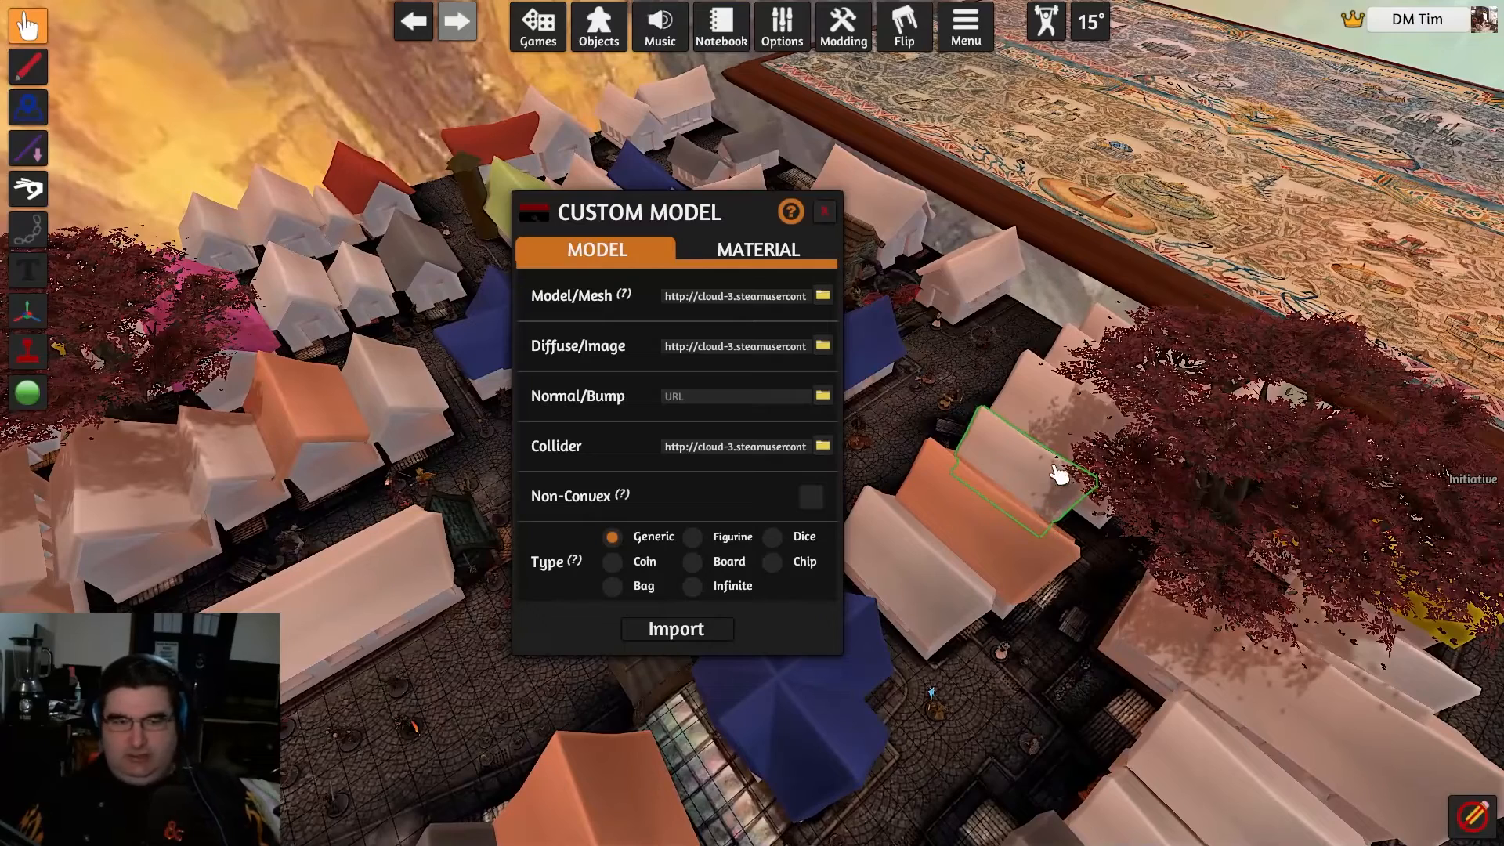
mouse_move(1099, 492)
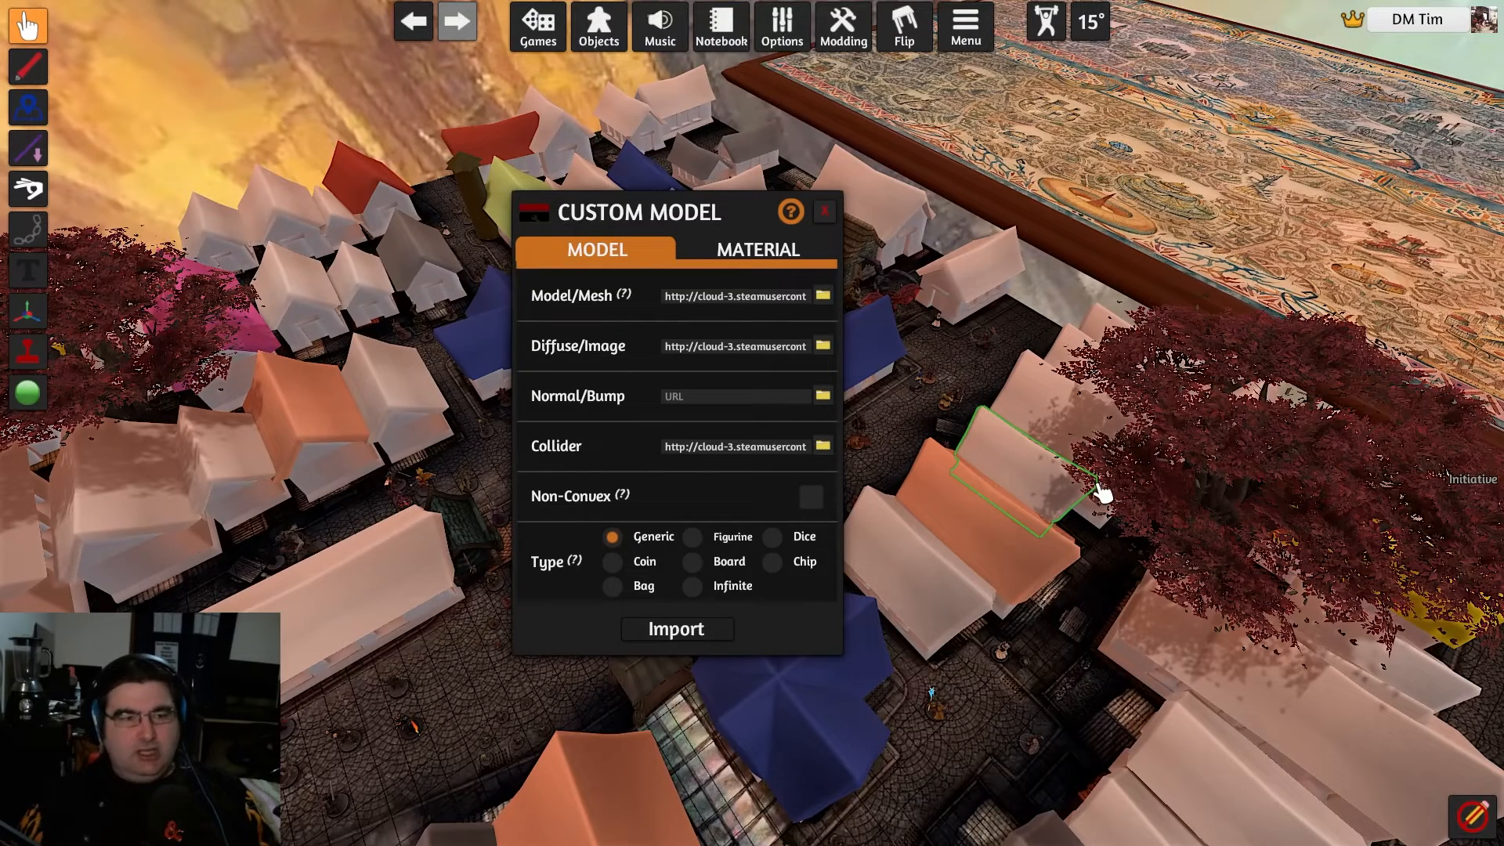
mouse_move(676, 418)
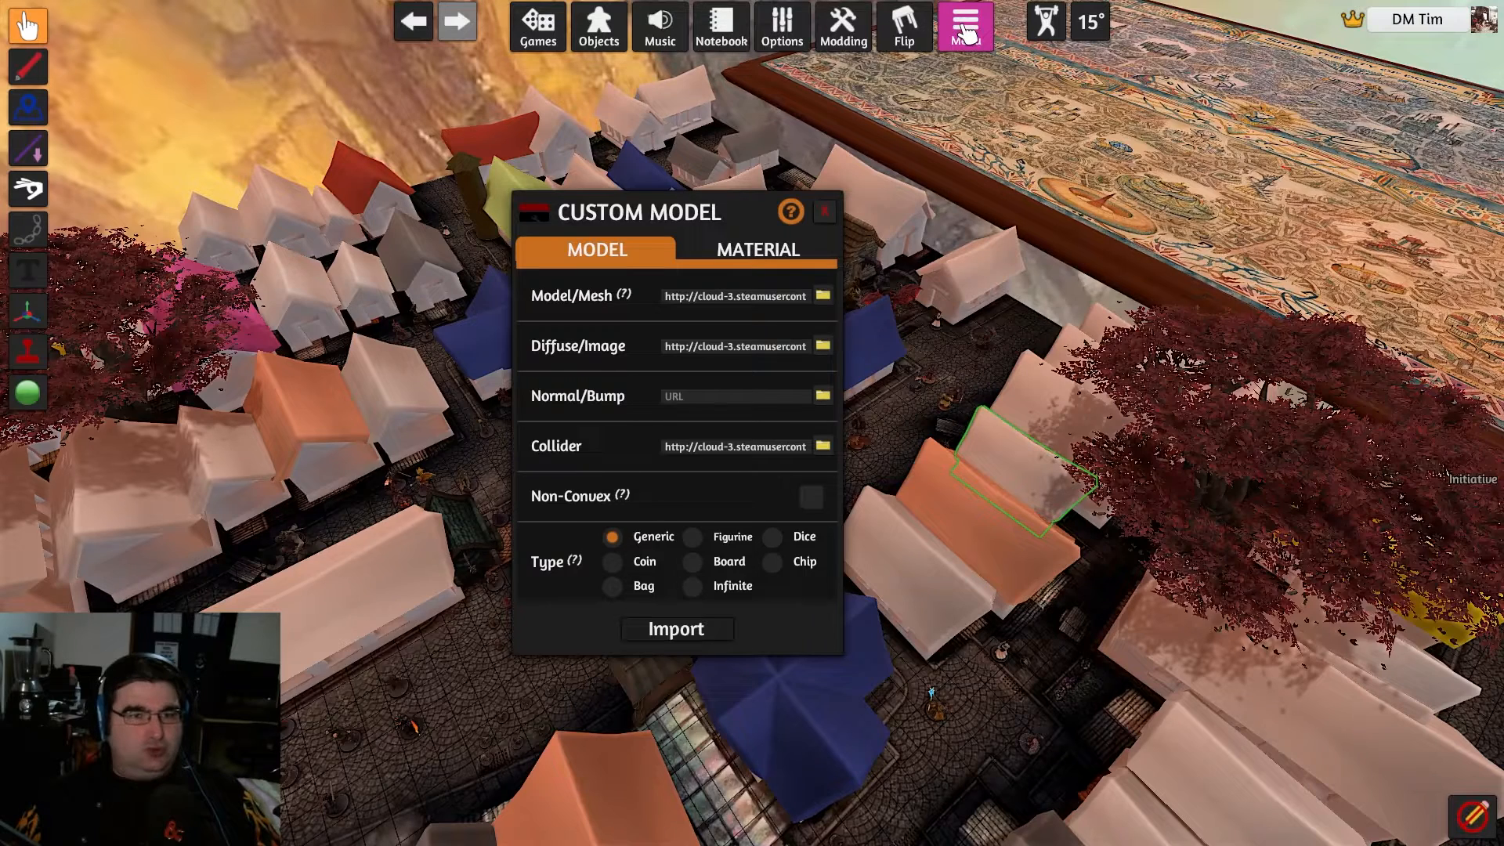
- Open Menu > Configuration and switch on Mod Caching on the Game tab
left_click(964, 25)
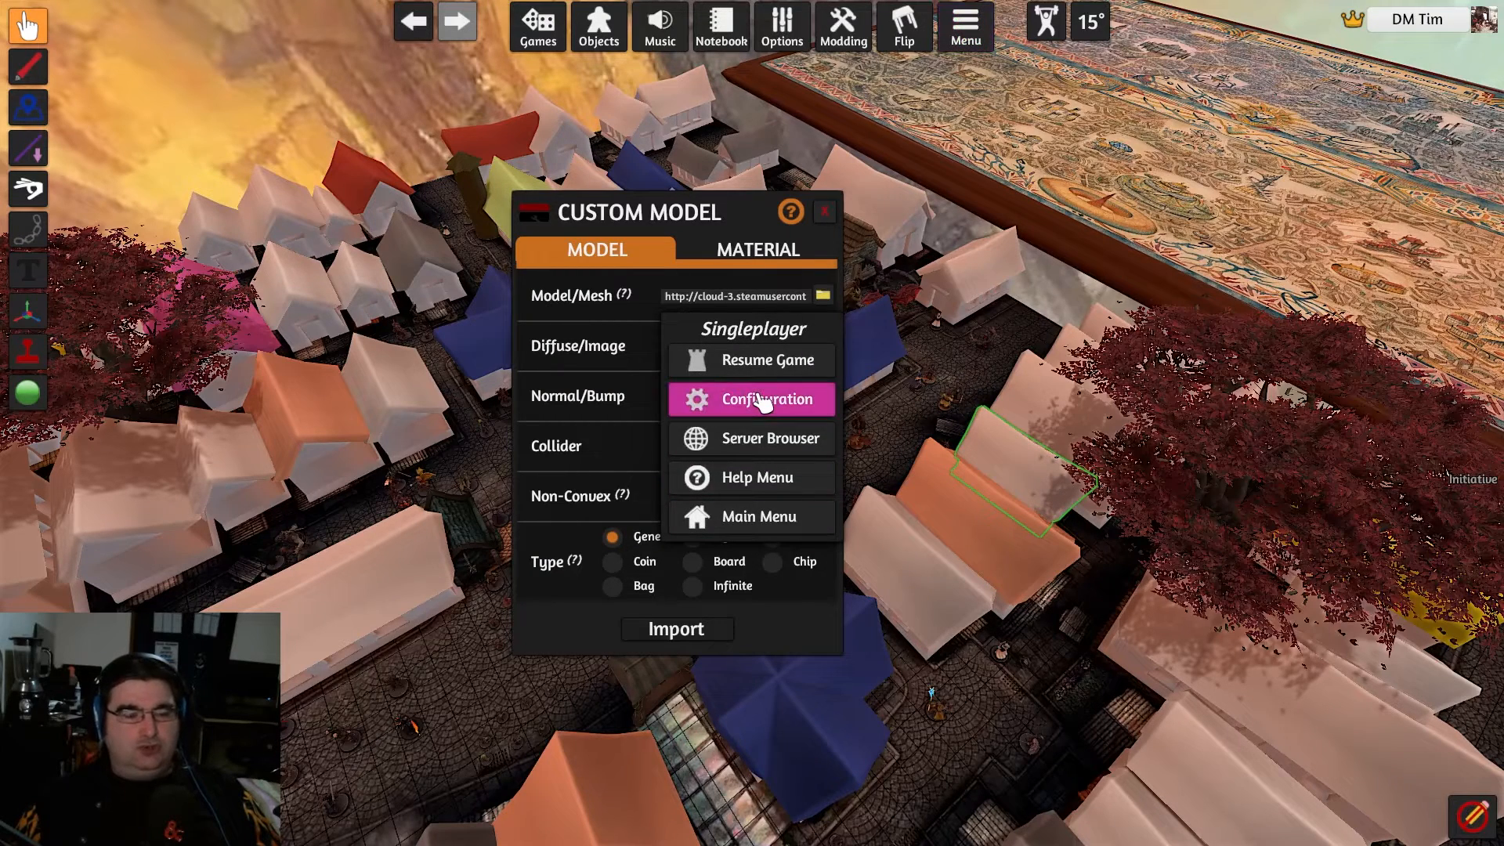
left_click(751, 397)
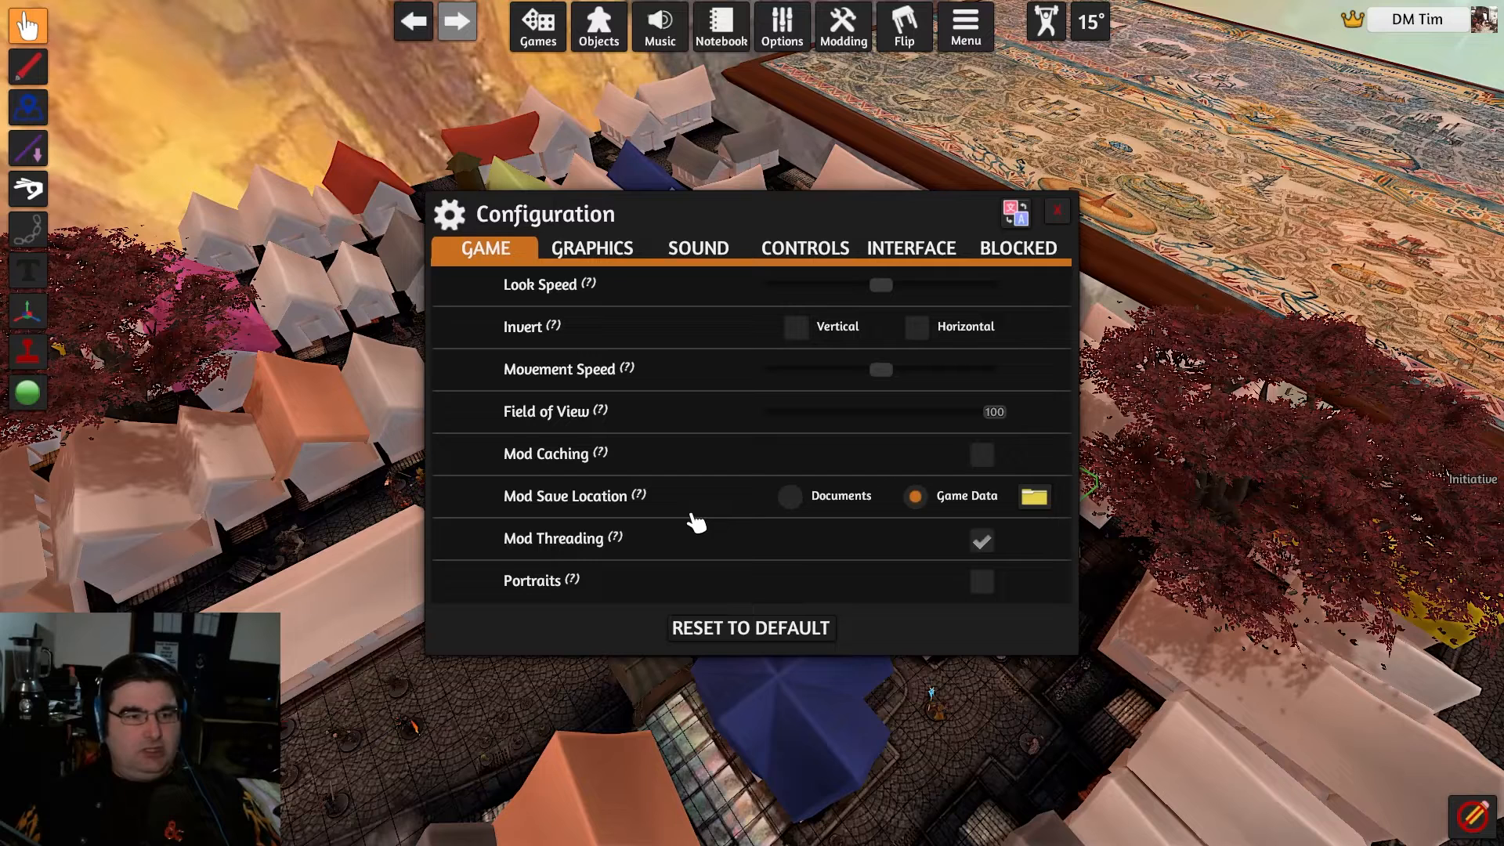
mouse_move(710, 495)
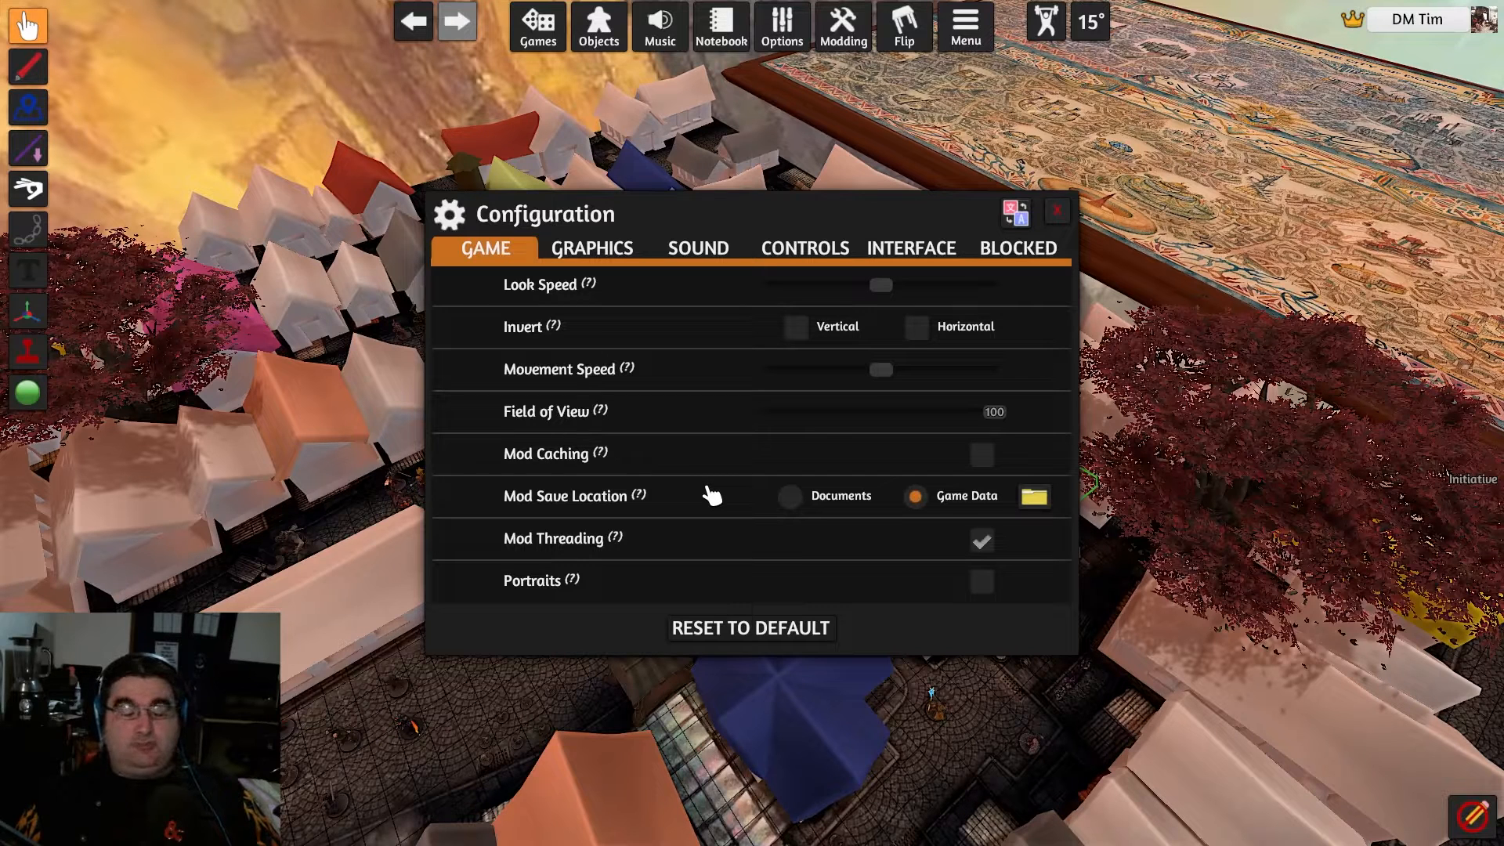
mouse_move(877, 461)
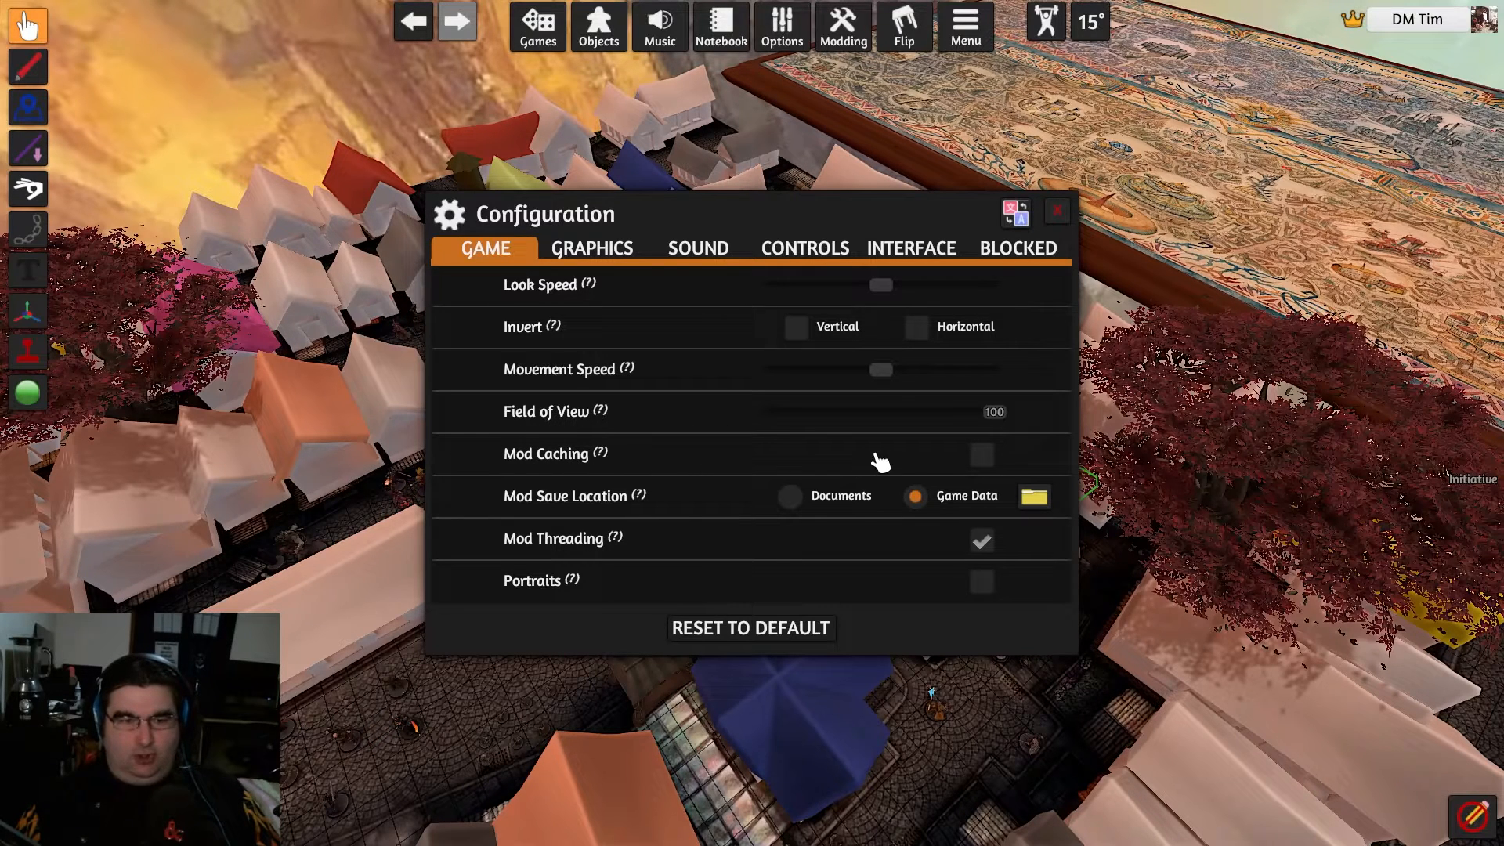
left_click(982, 454)
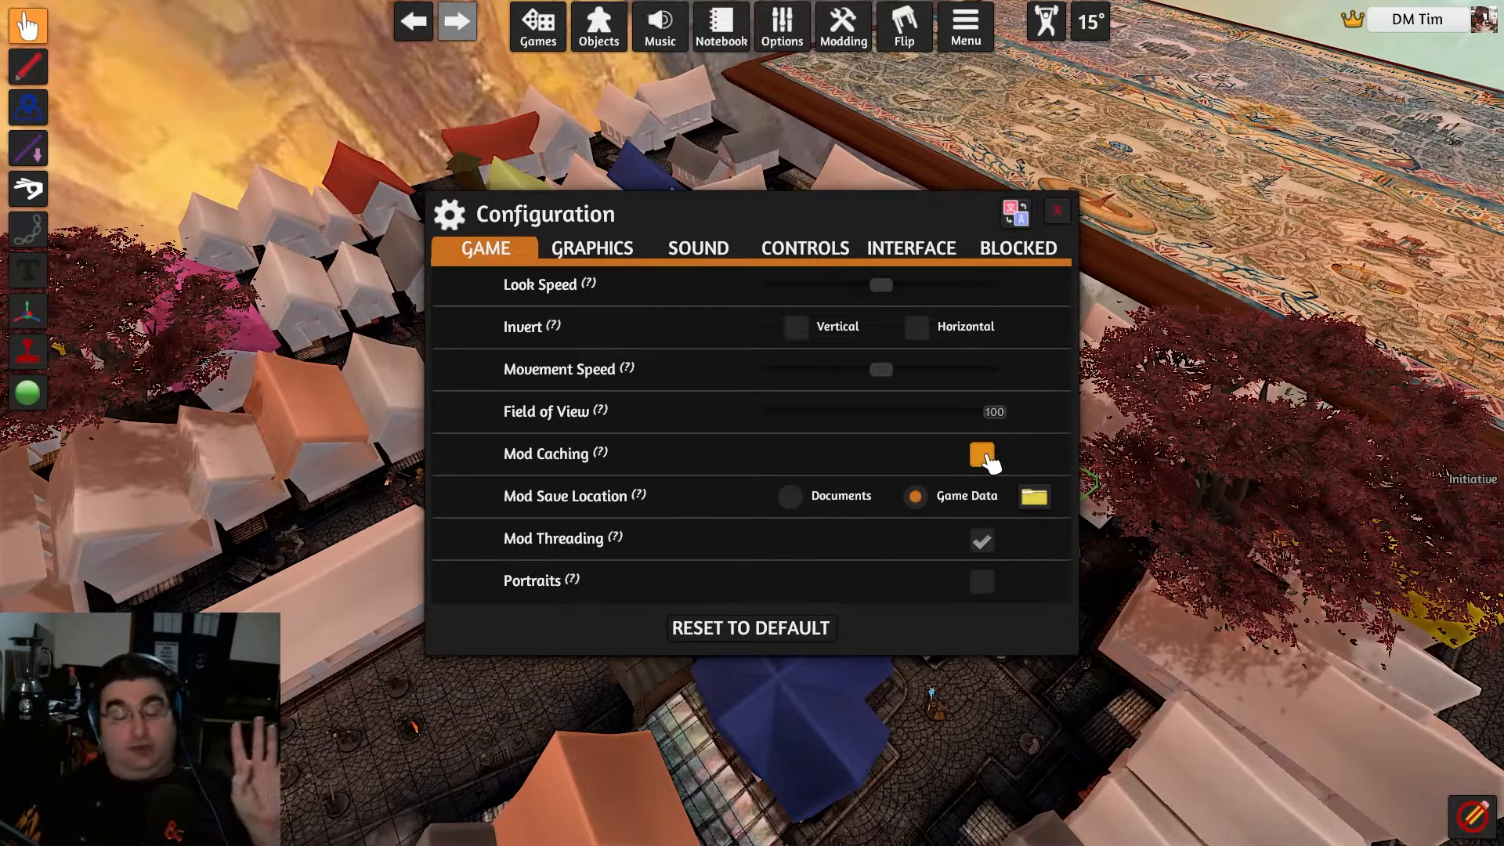
left_click(981, 454)
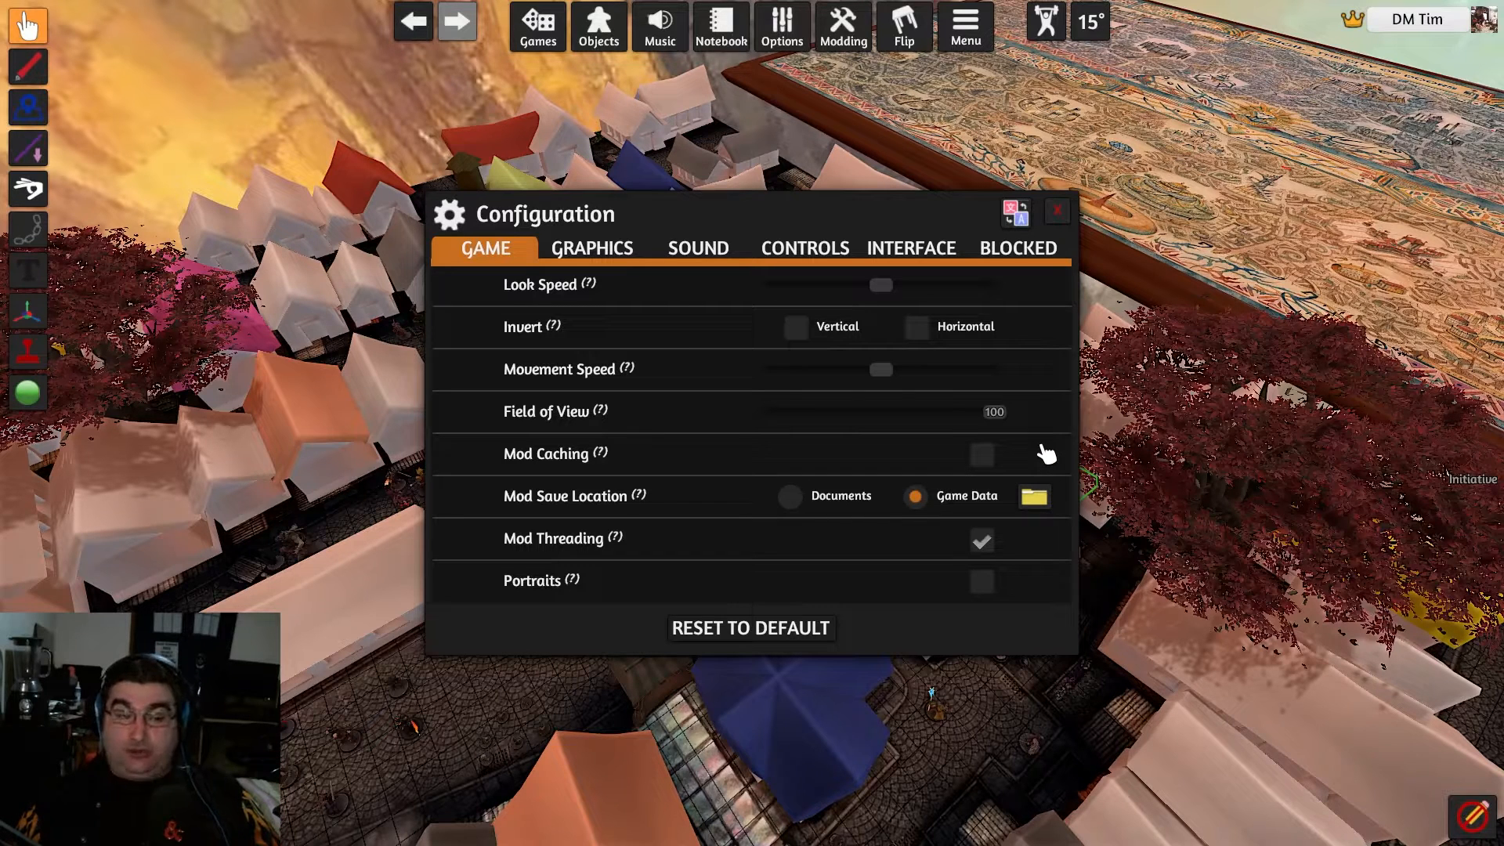
left_click(981, 454)
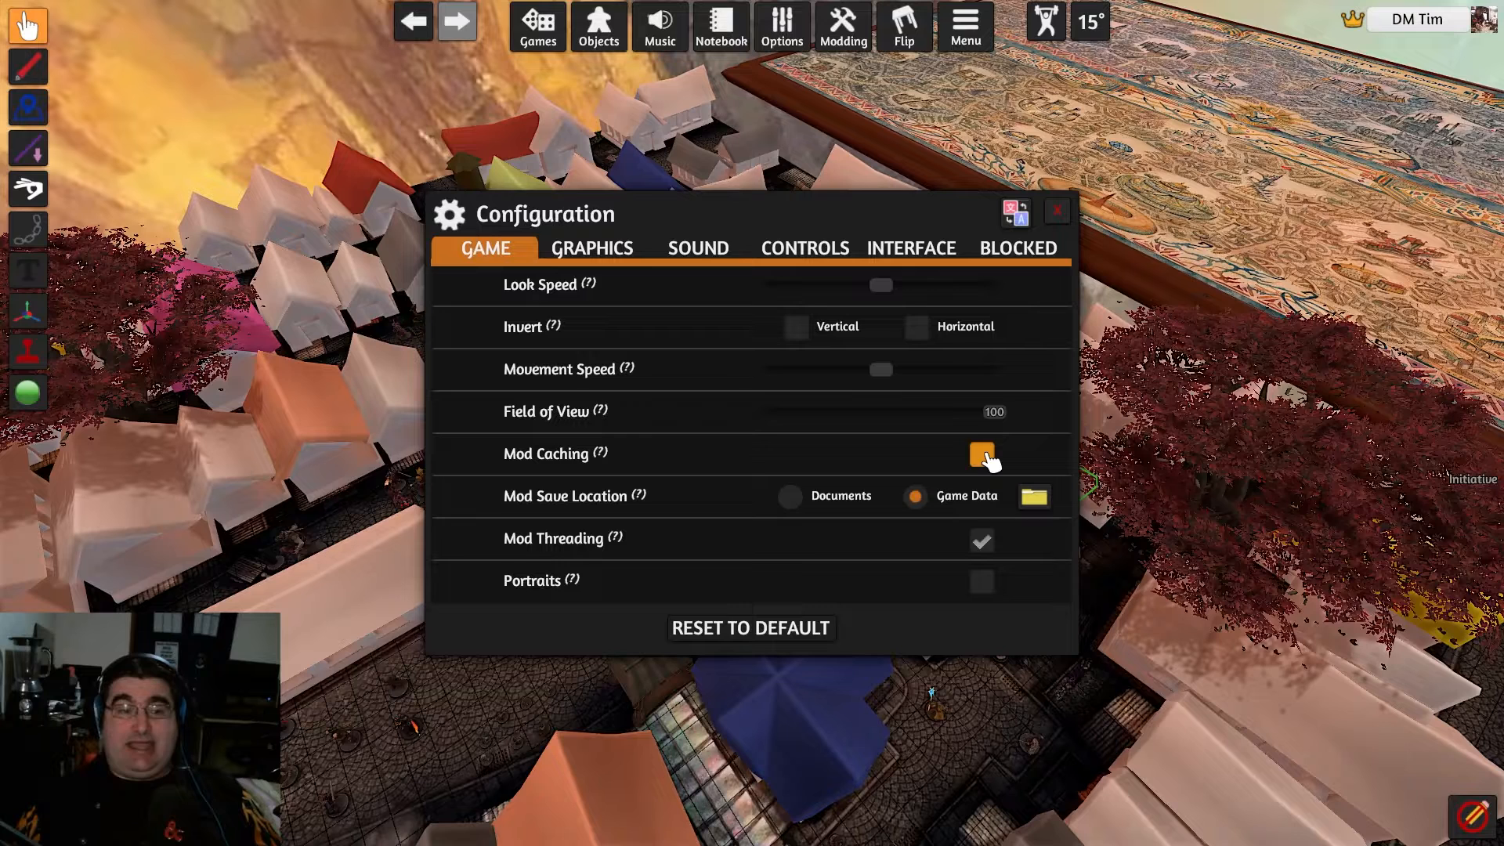
left_click(980, 456)
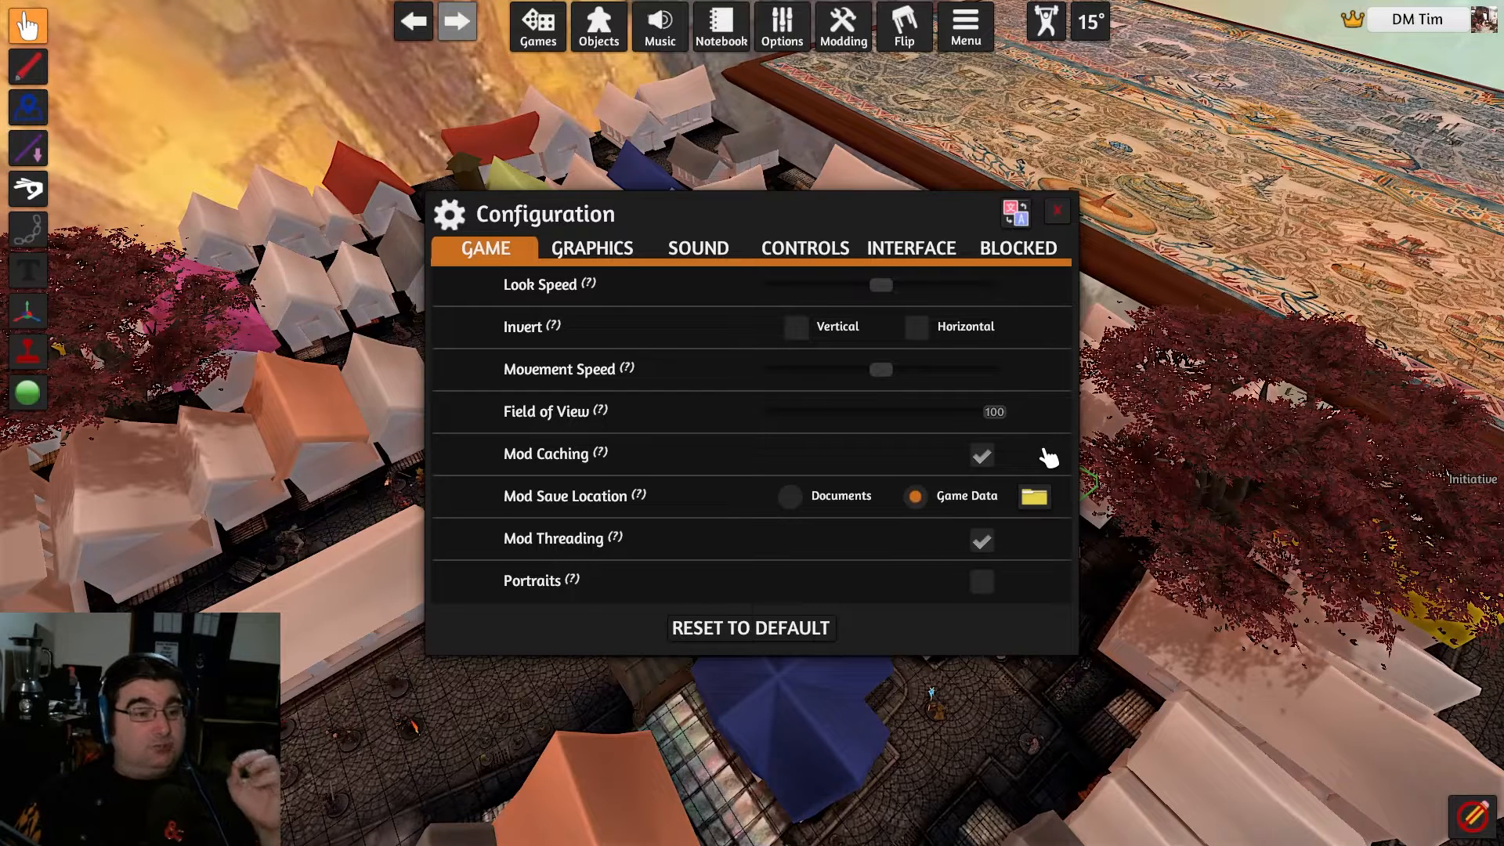
left_click(980, 457)
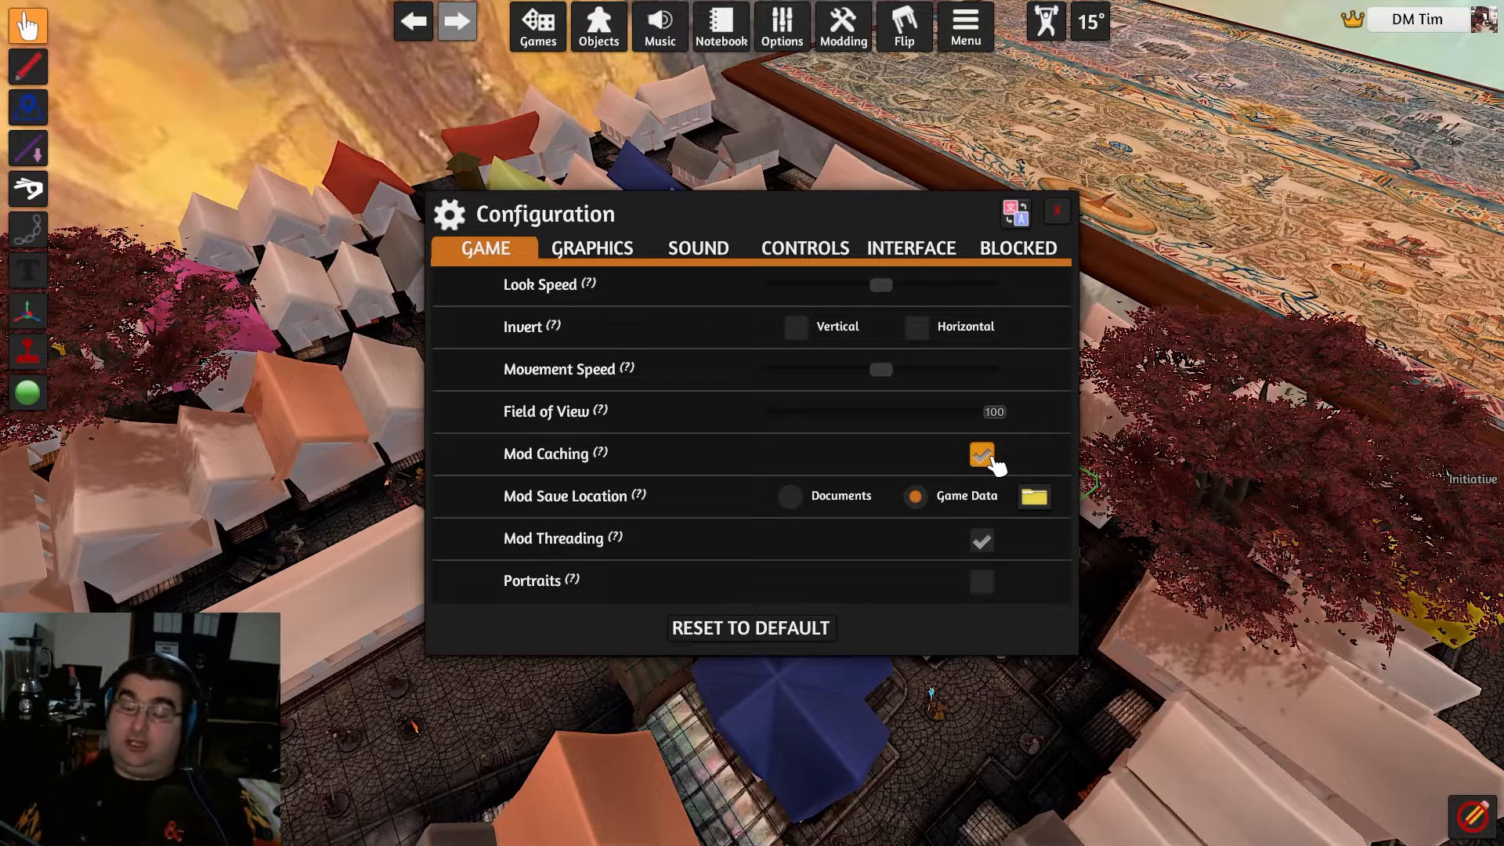
- Leave Mod Caching on and close the Configuration window
left_click(981, 454)
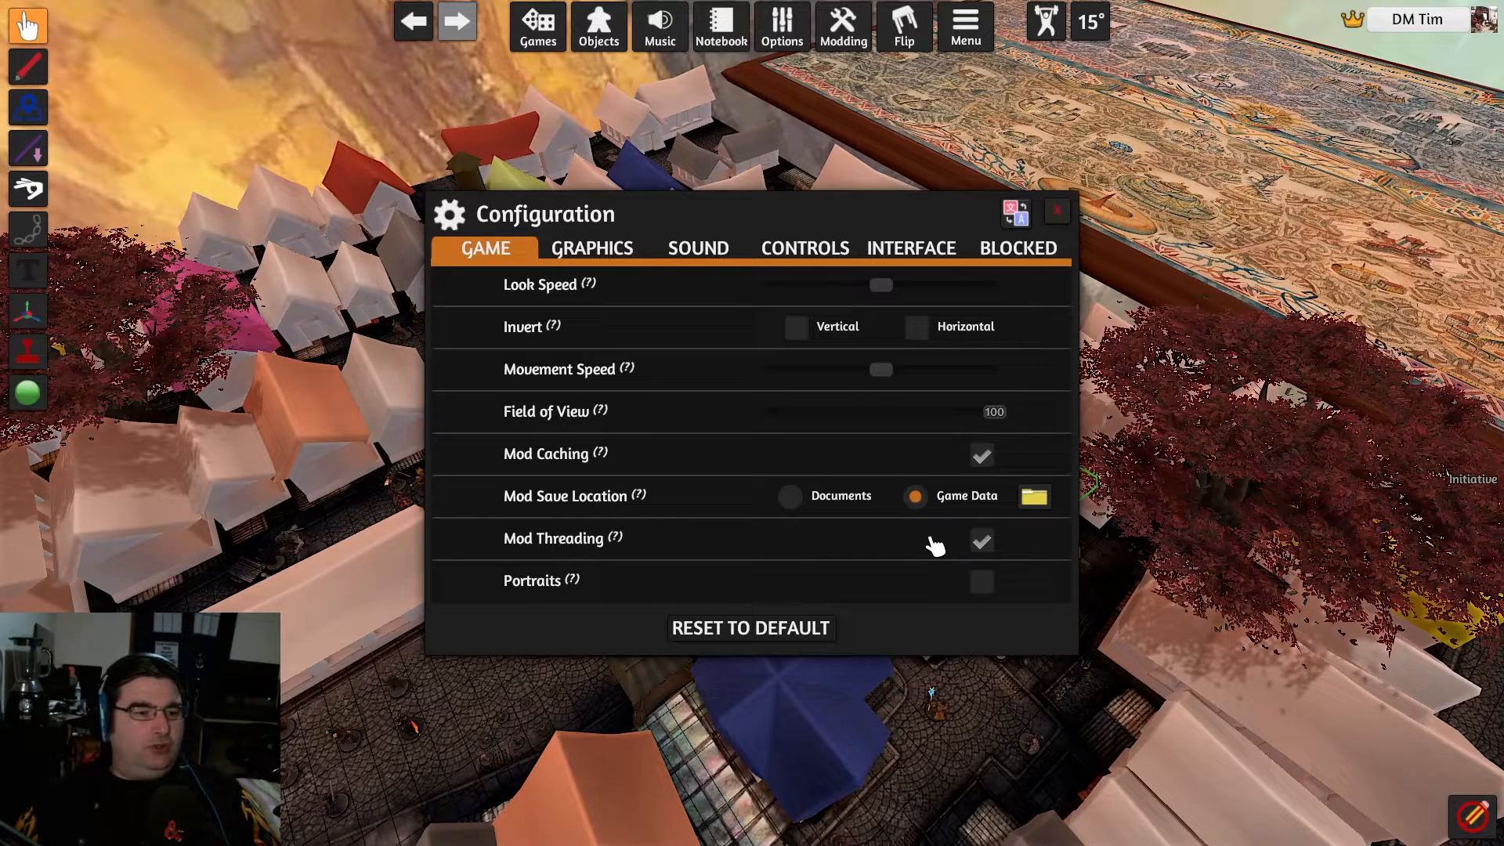
mouse_move(1033, 499)
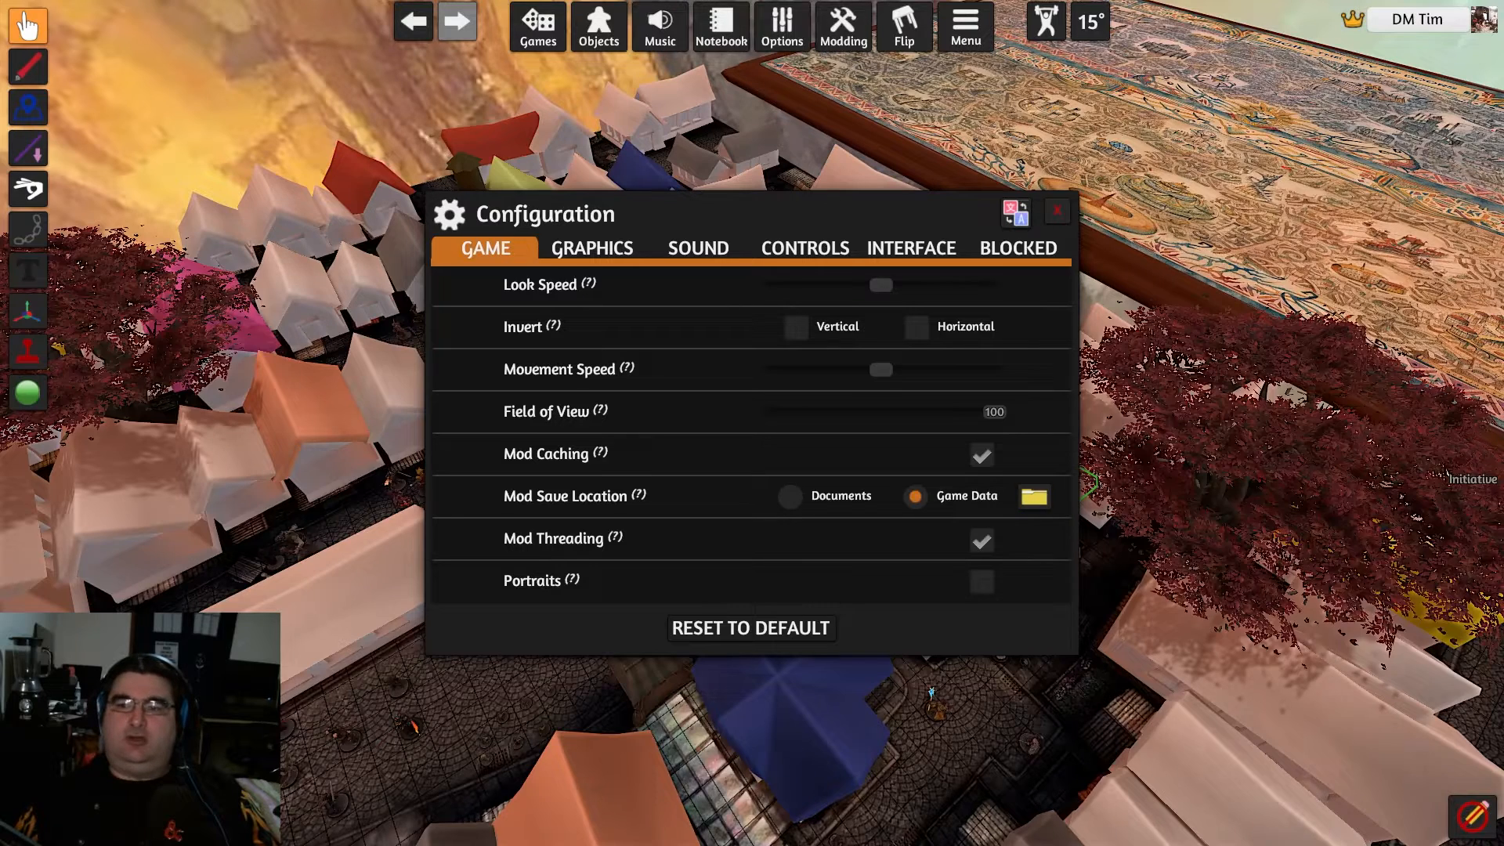
left_click(1032, 496)
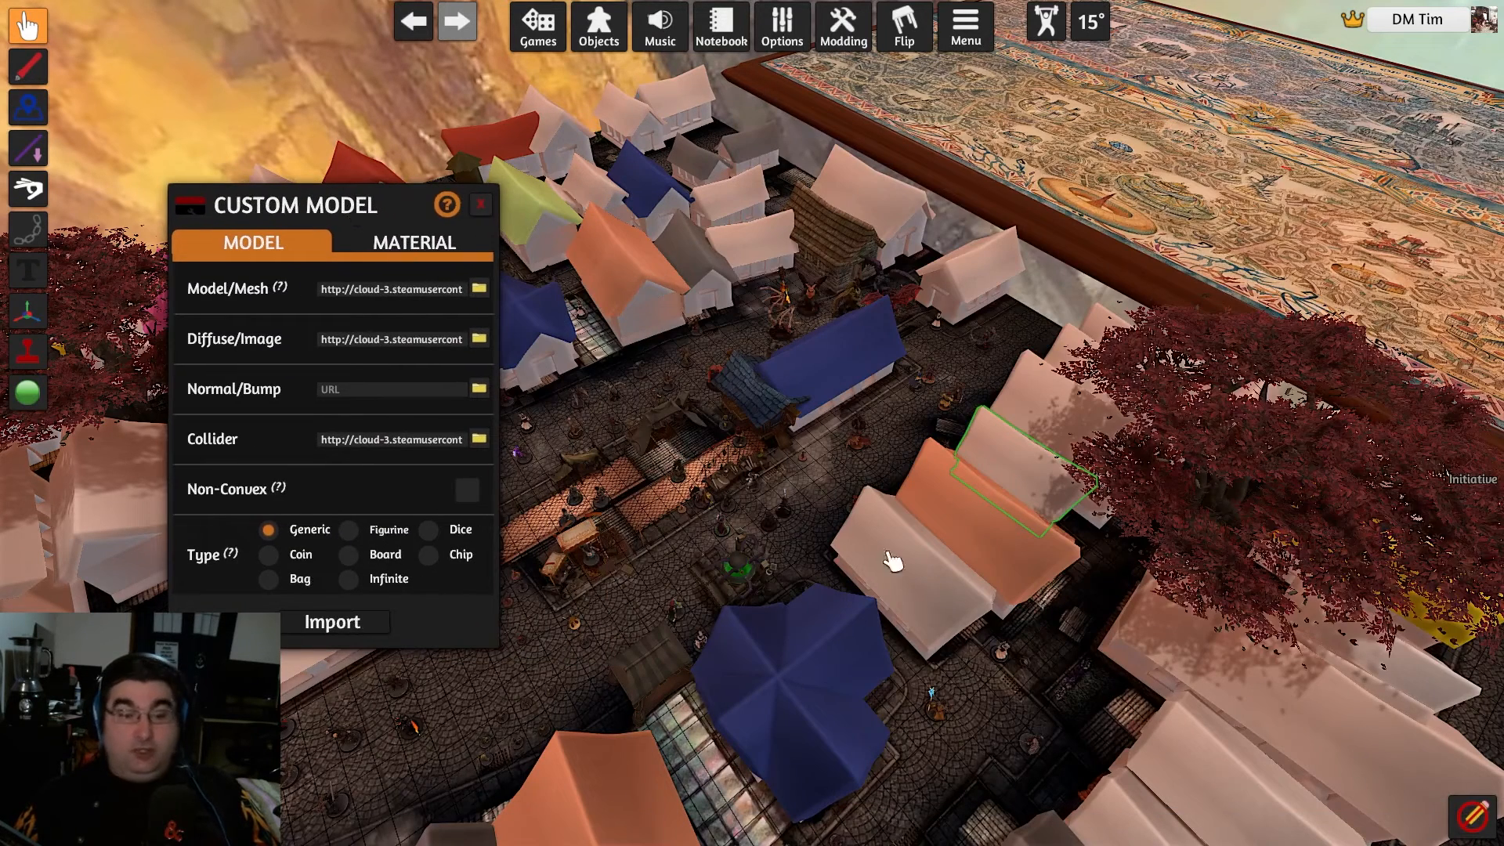
mouse_move(993, 451)
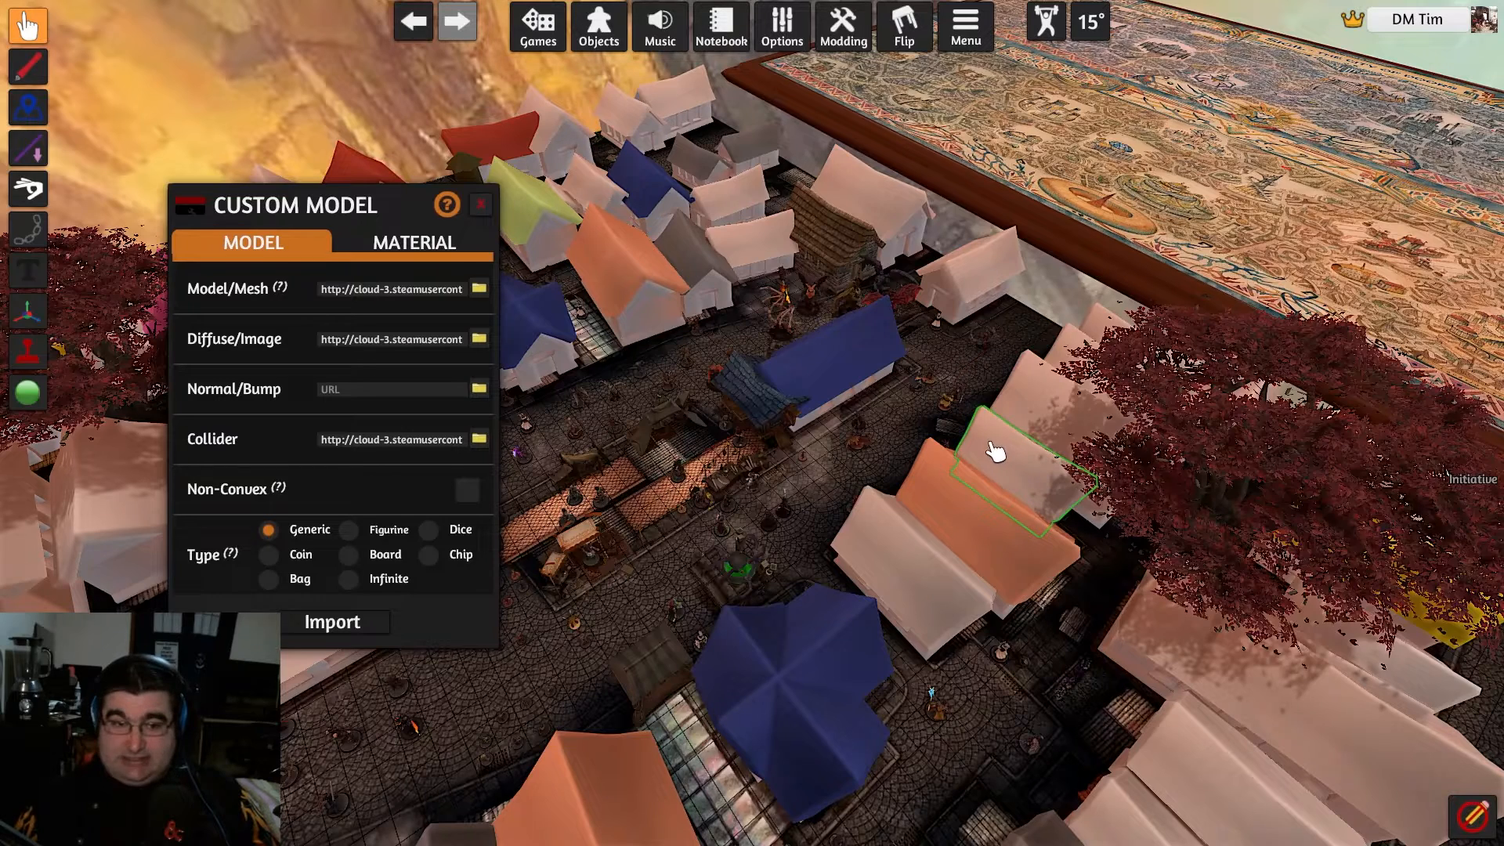
mouse_move(330, 350)
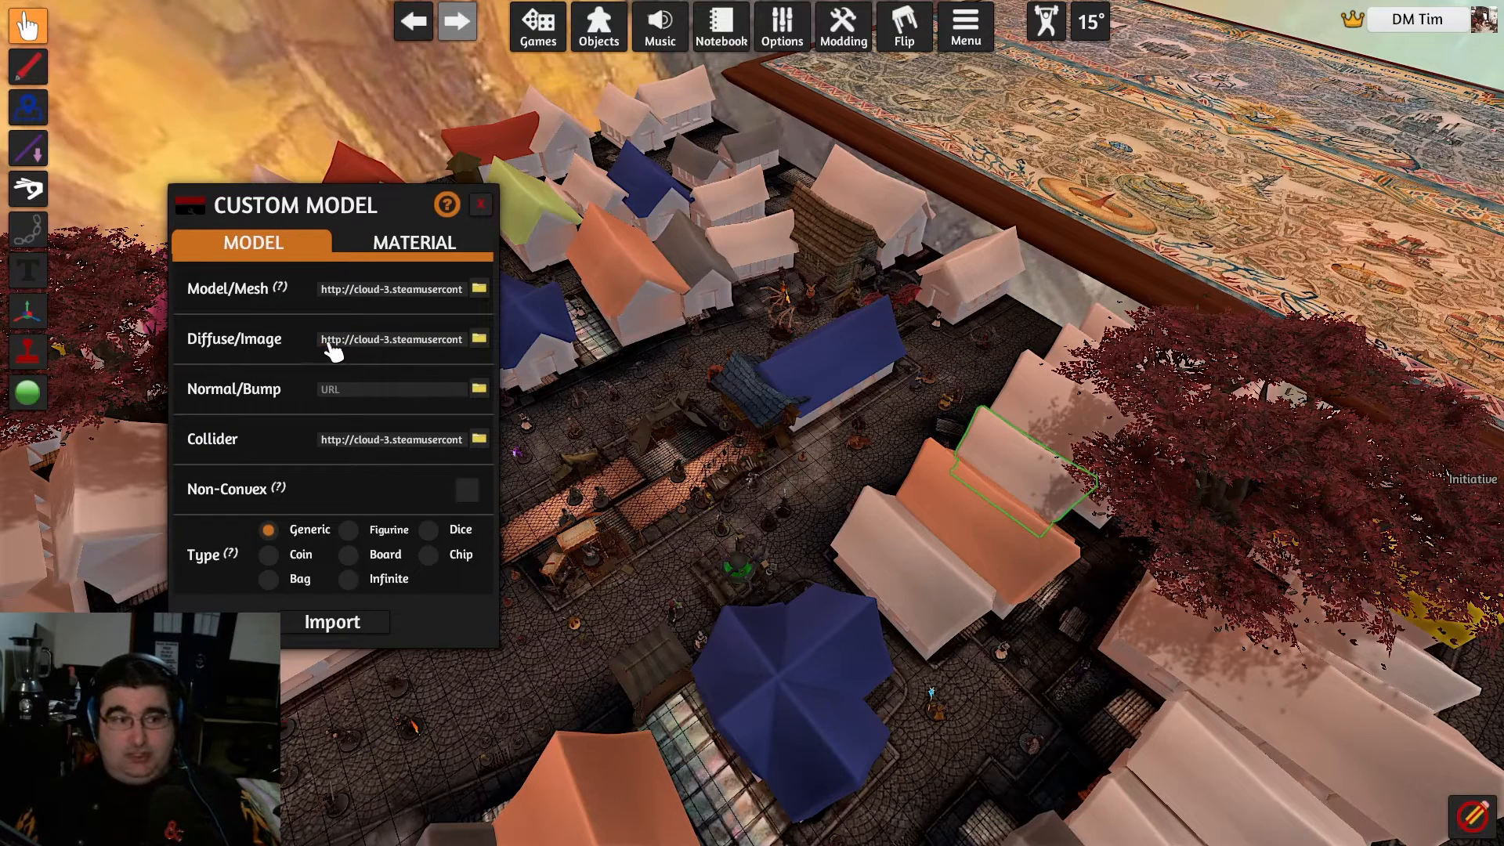
- Select the Diffuse/Image URL field and copy its address ending '75E5316F1D2DDBC295486657/'
left_click(391, 338)
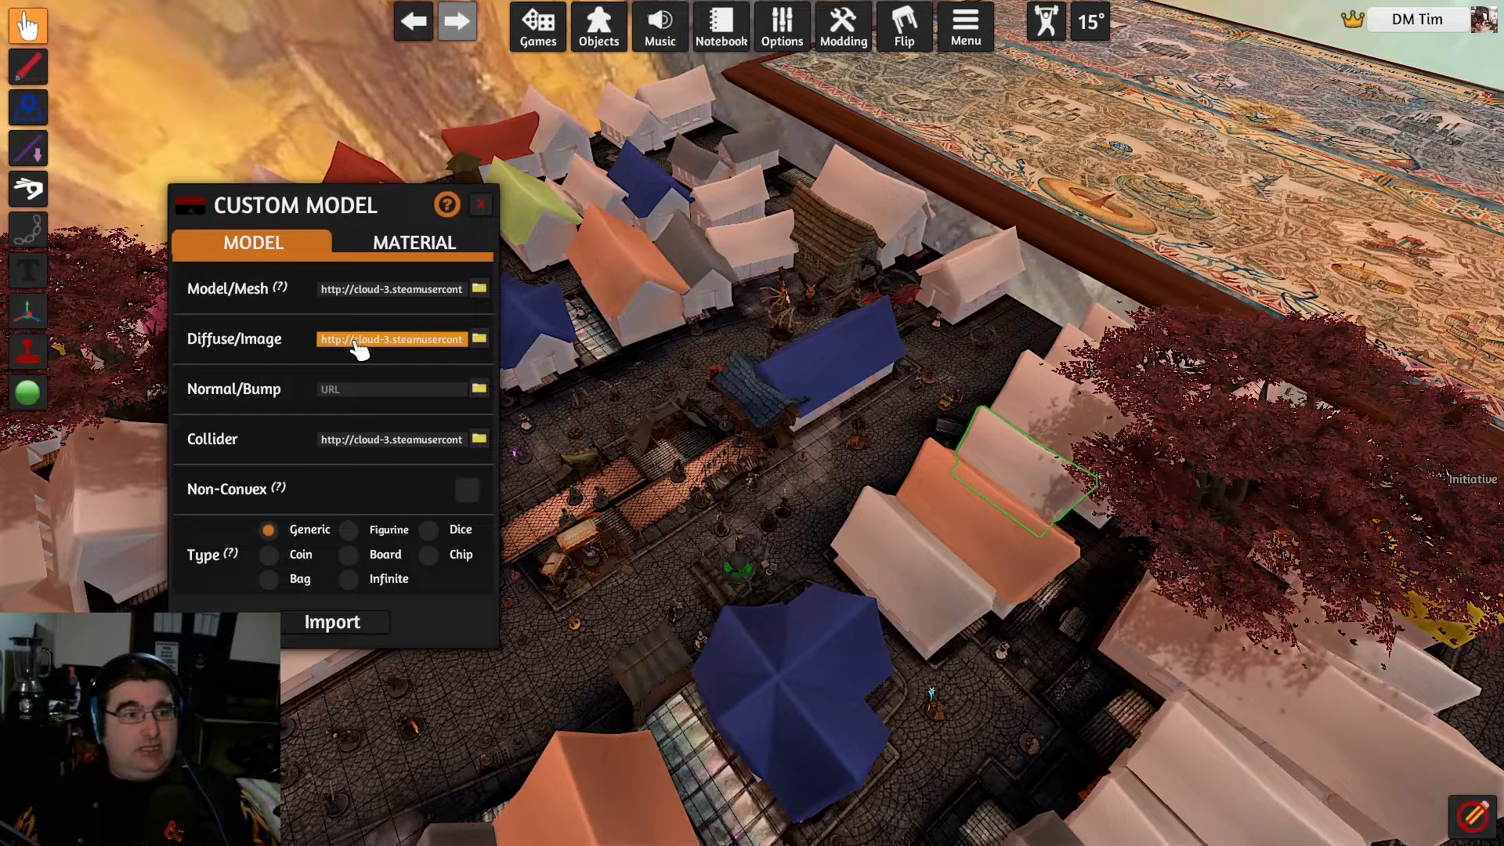
type("75E5316F1D2DDBC295486657/")
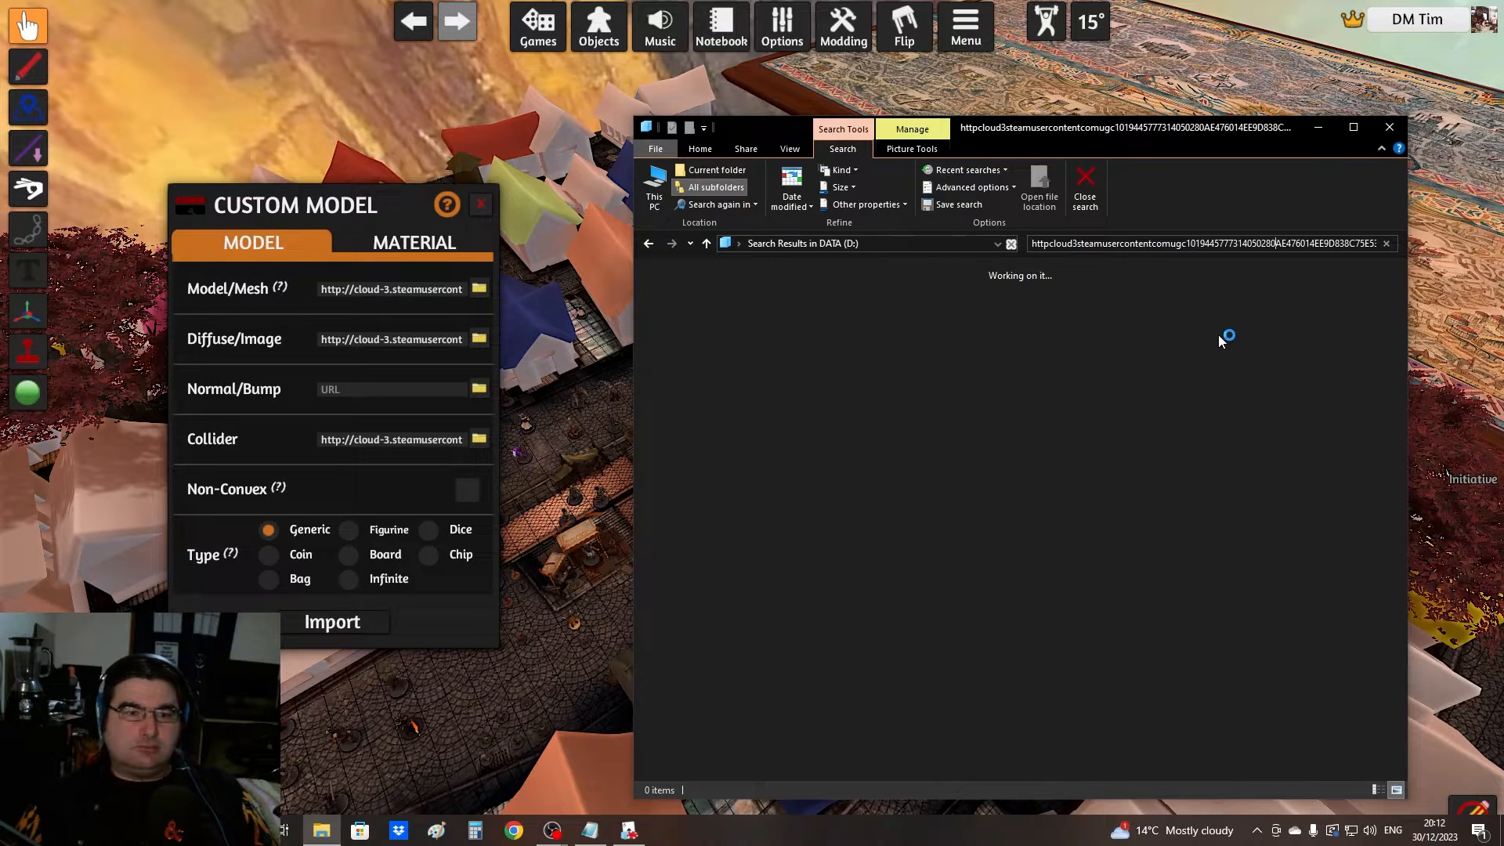
mouse_move(1265, 320)
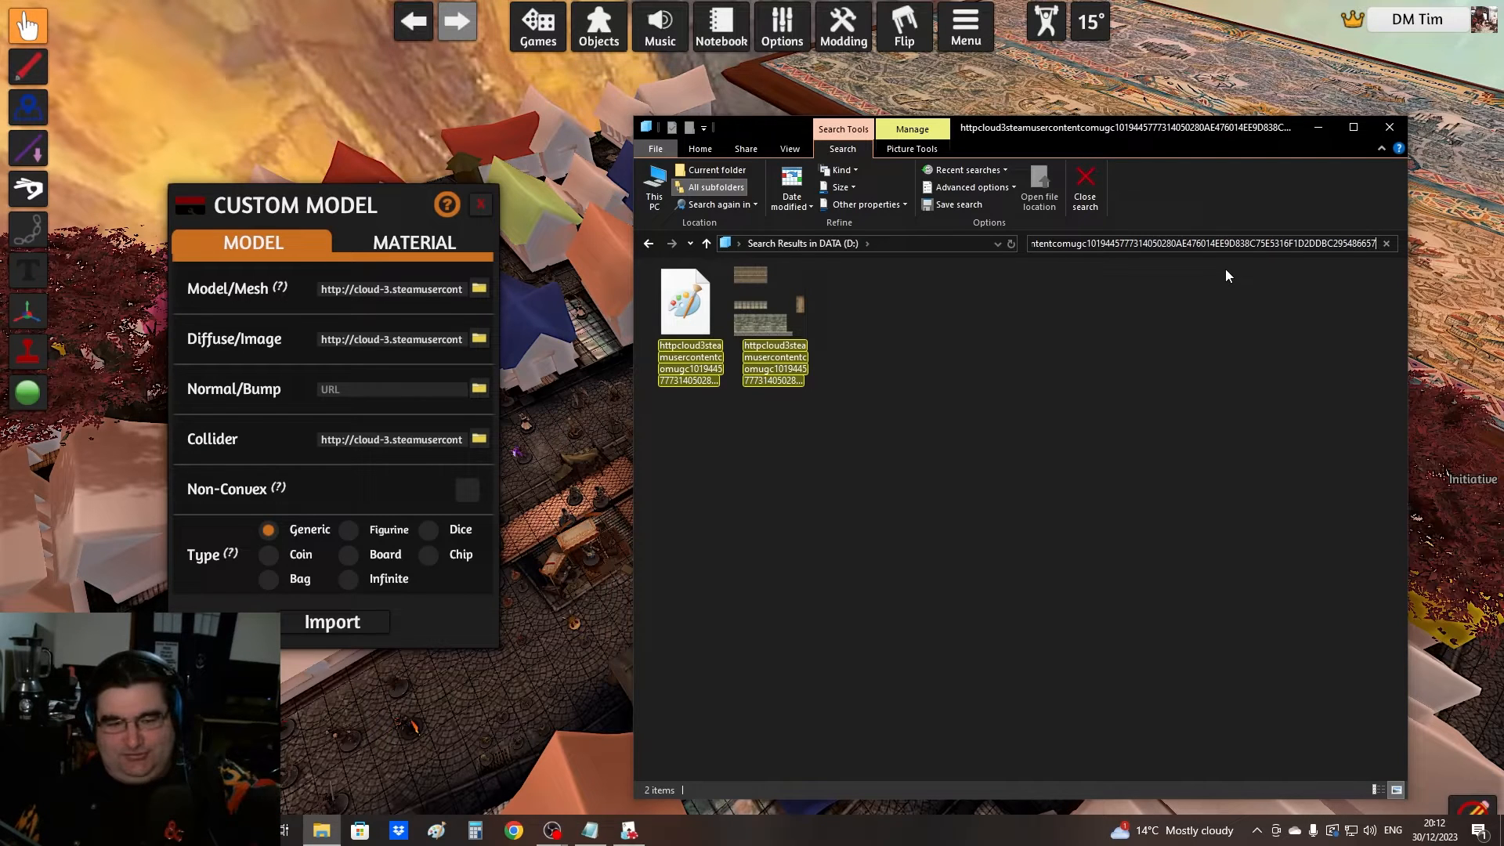
mouse_move(892, 504)
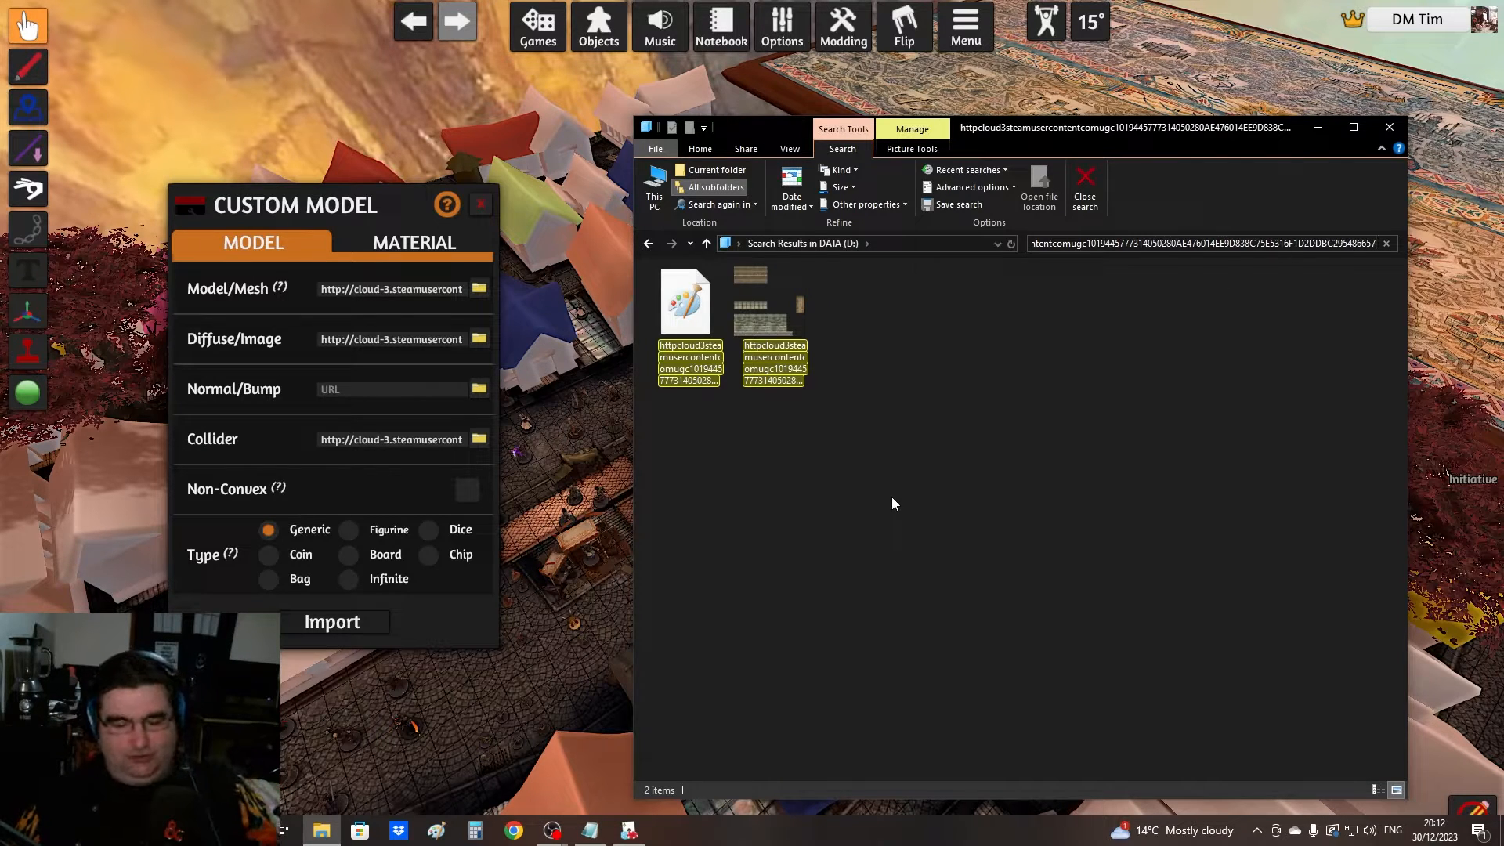
- Select the cached roof texture image in the search results and use its right-click menu
left_click(772, 303)
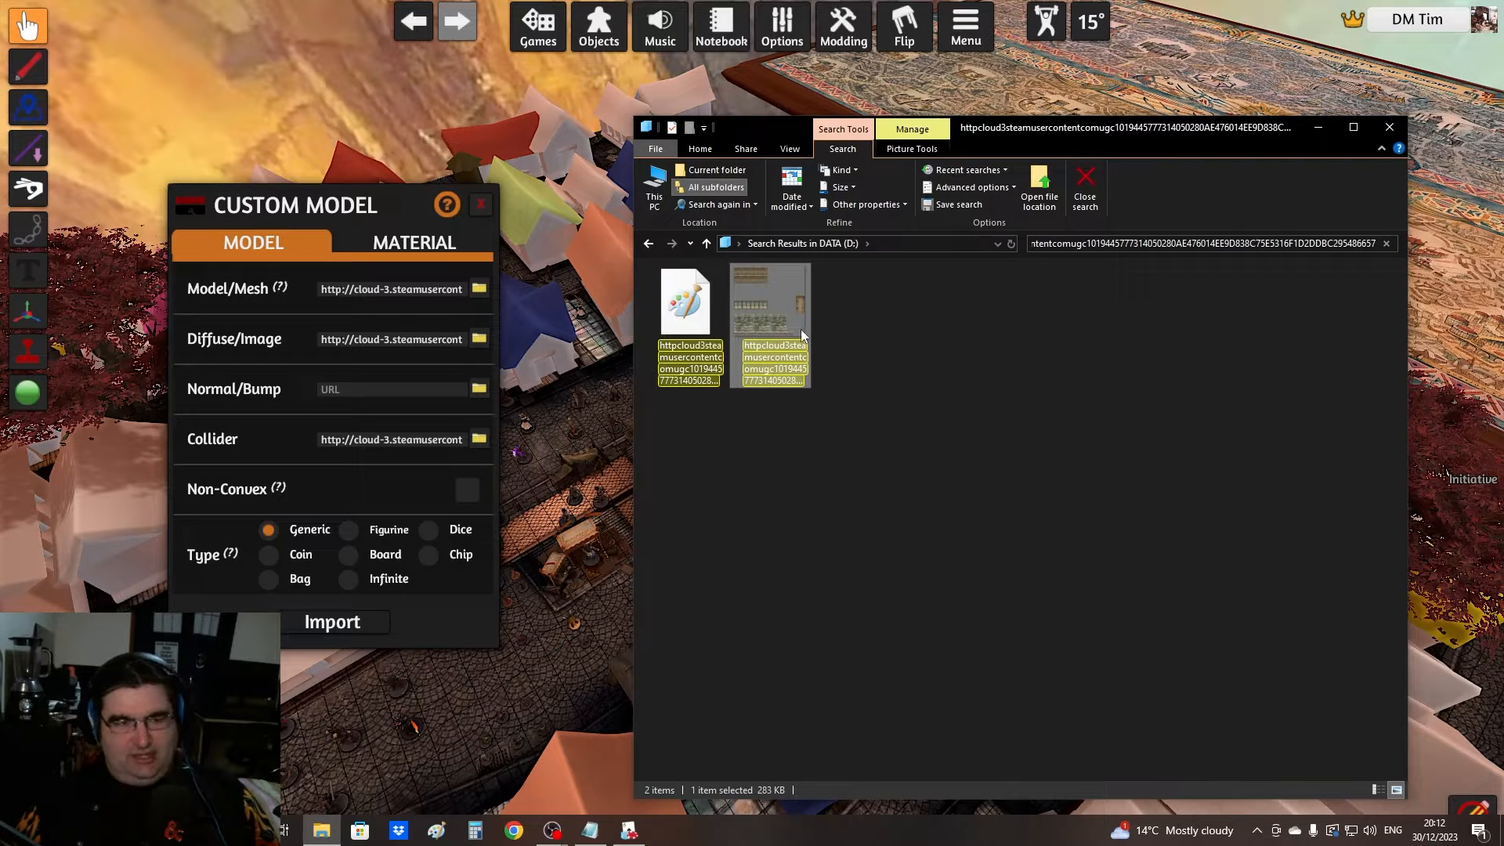
mouse_move(770, 330)
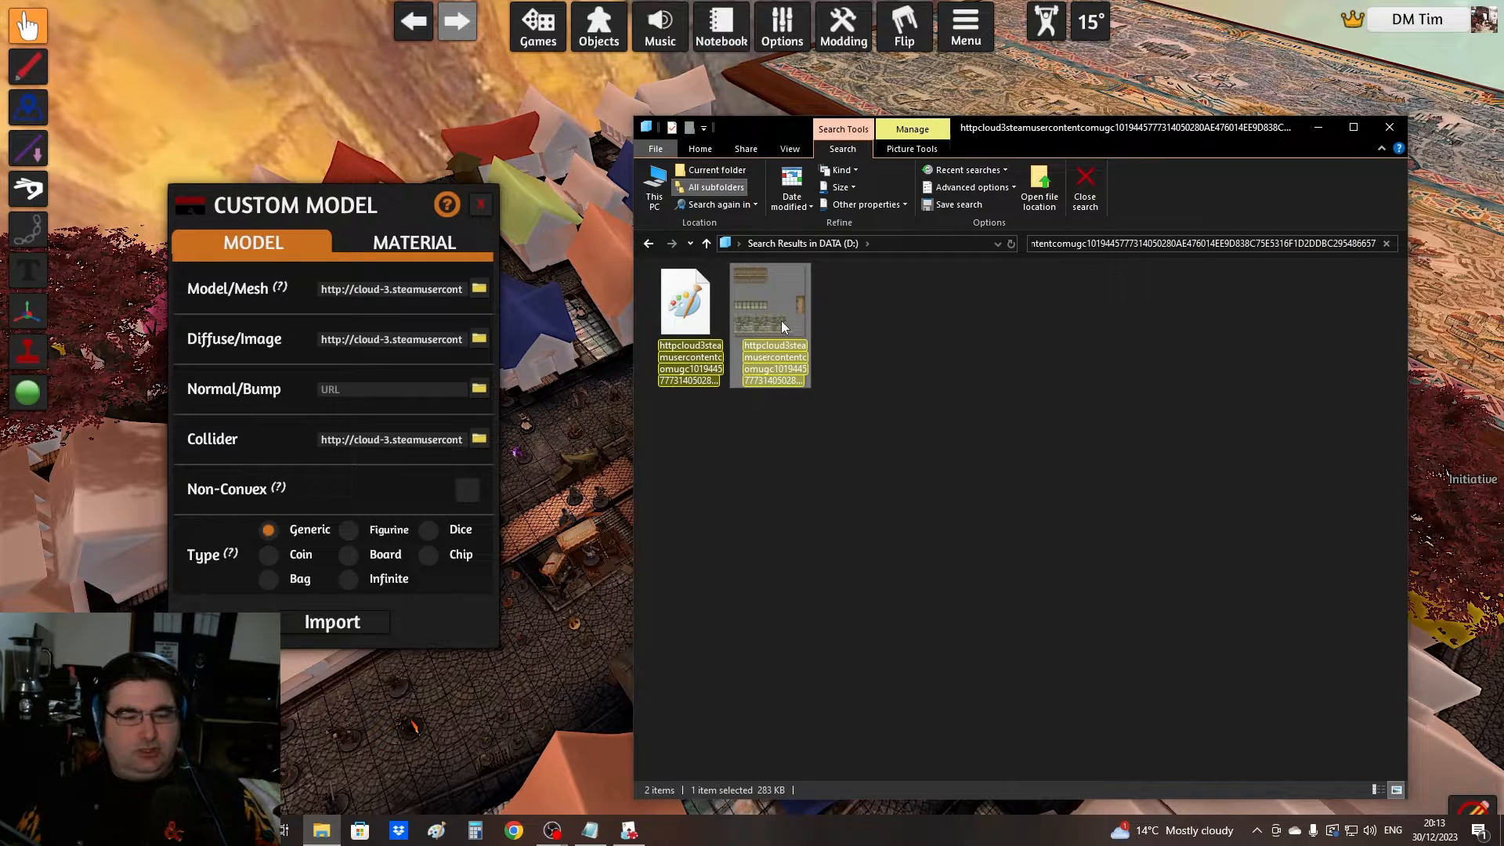
right_click(770, 302)
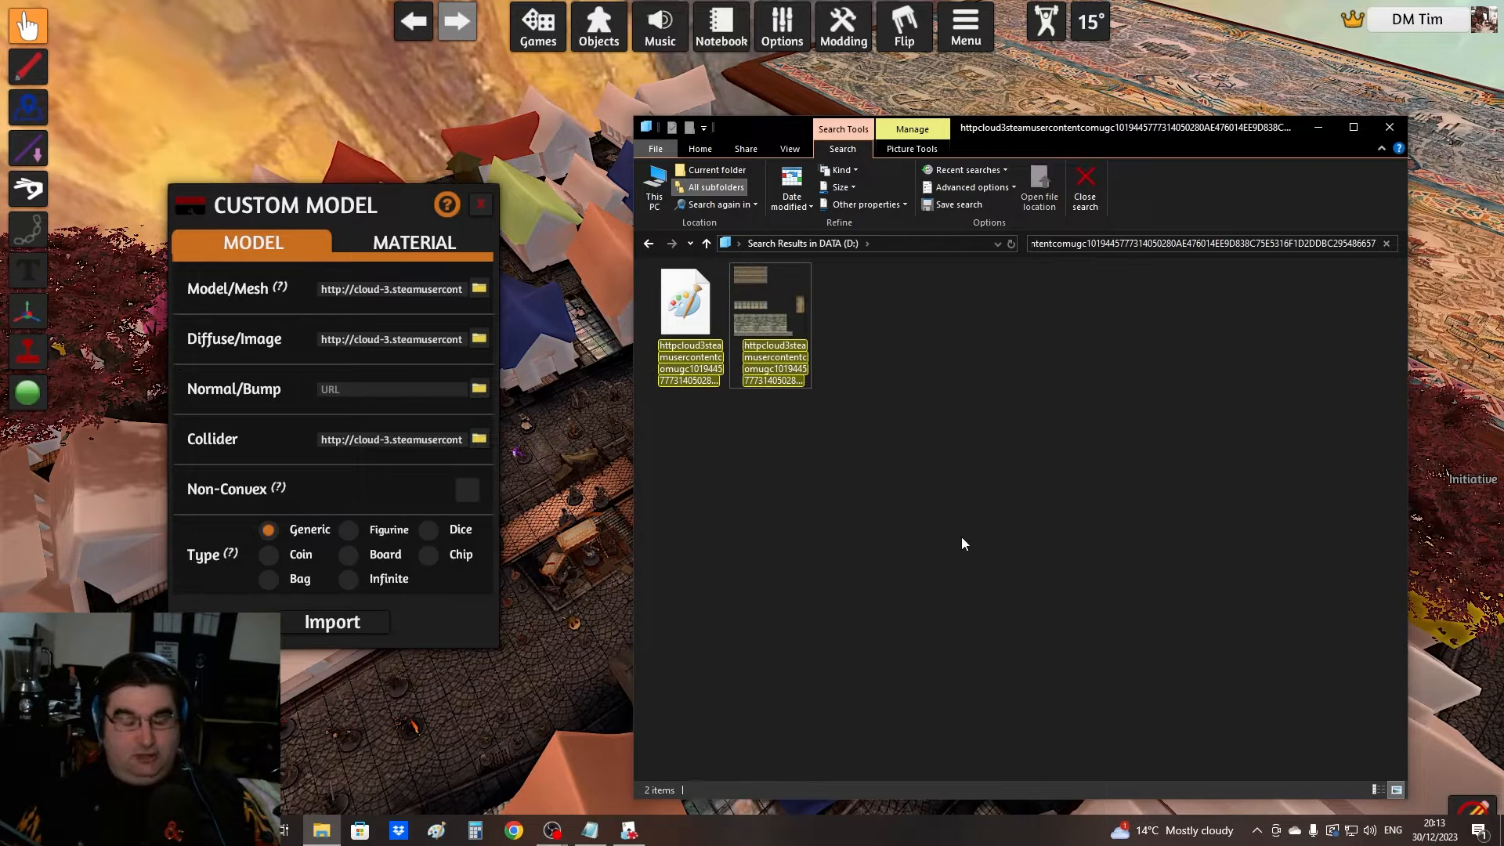
mouse_move(885, 282)
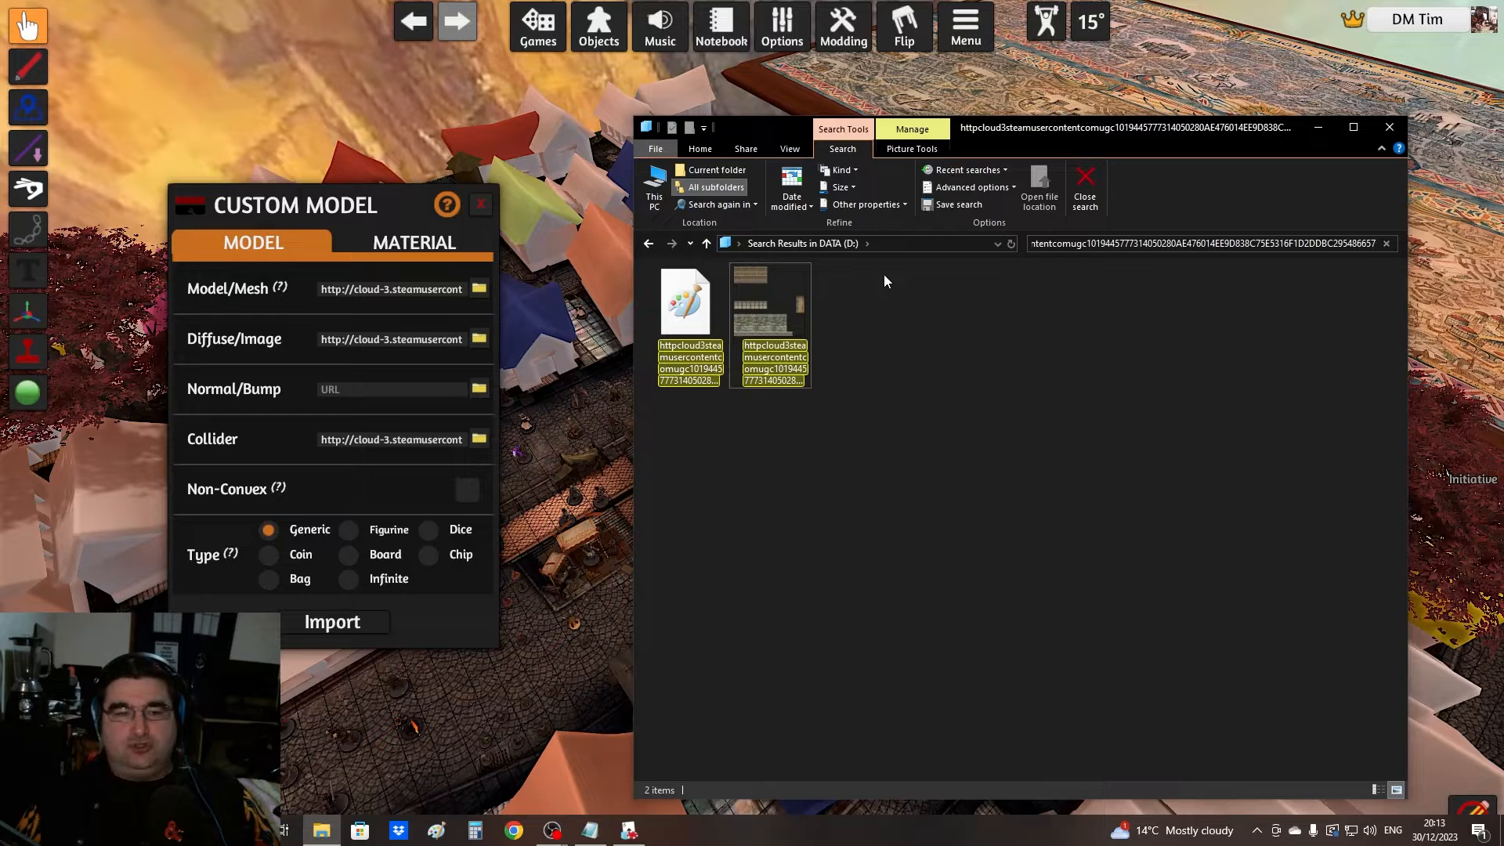
mouse_move(706, 243)
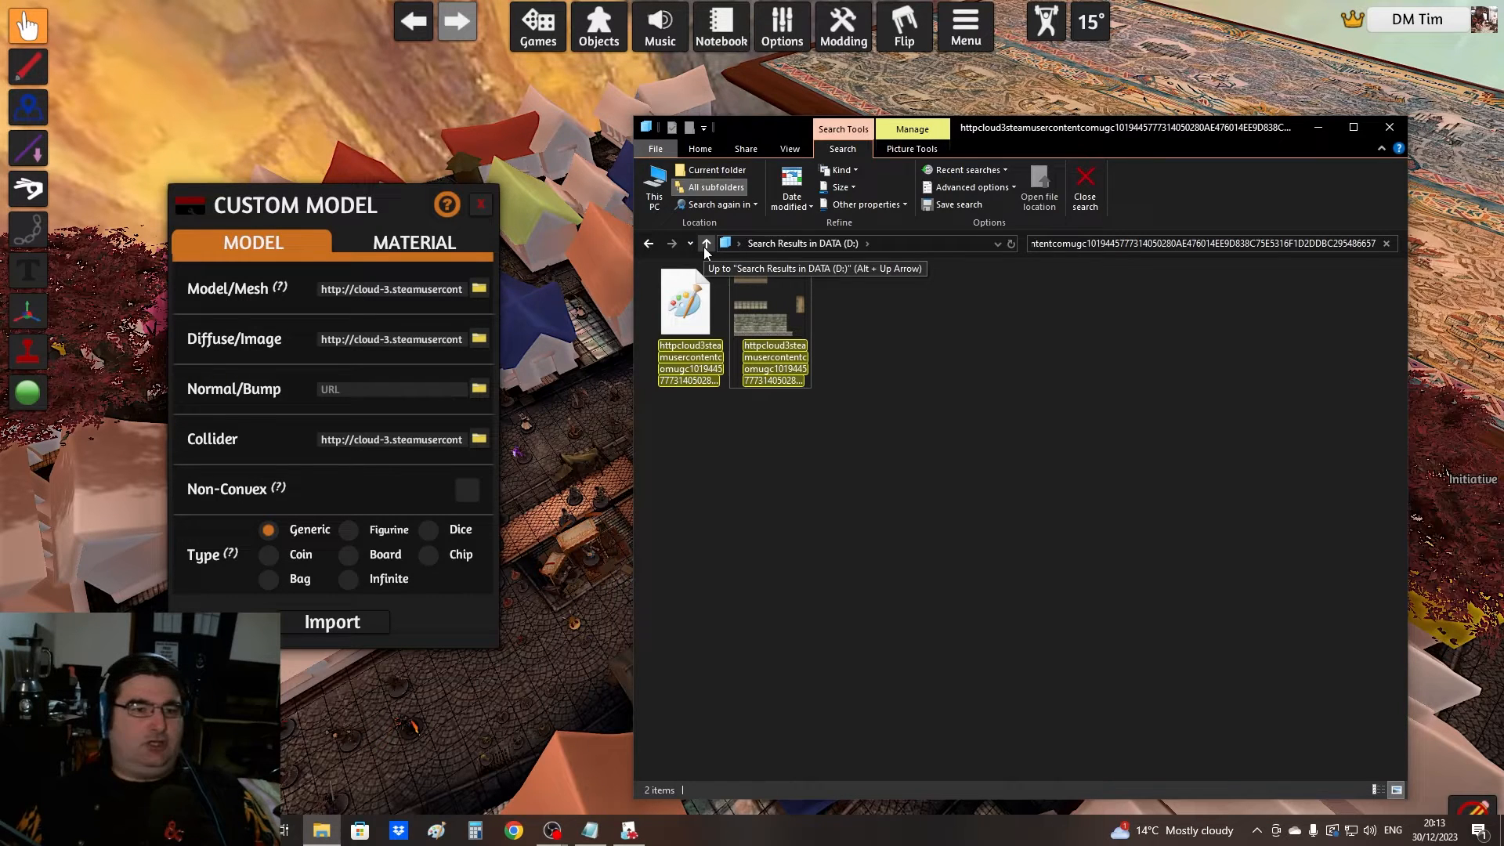
left_click(705, 242)
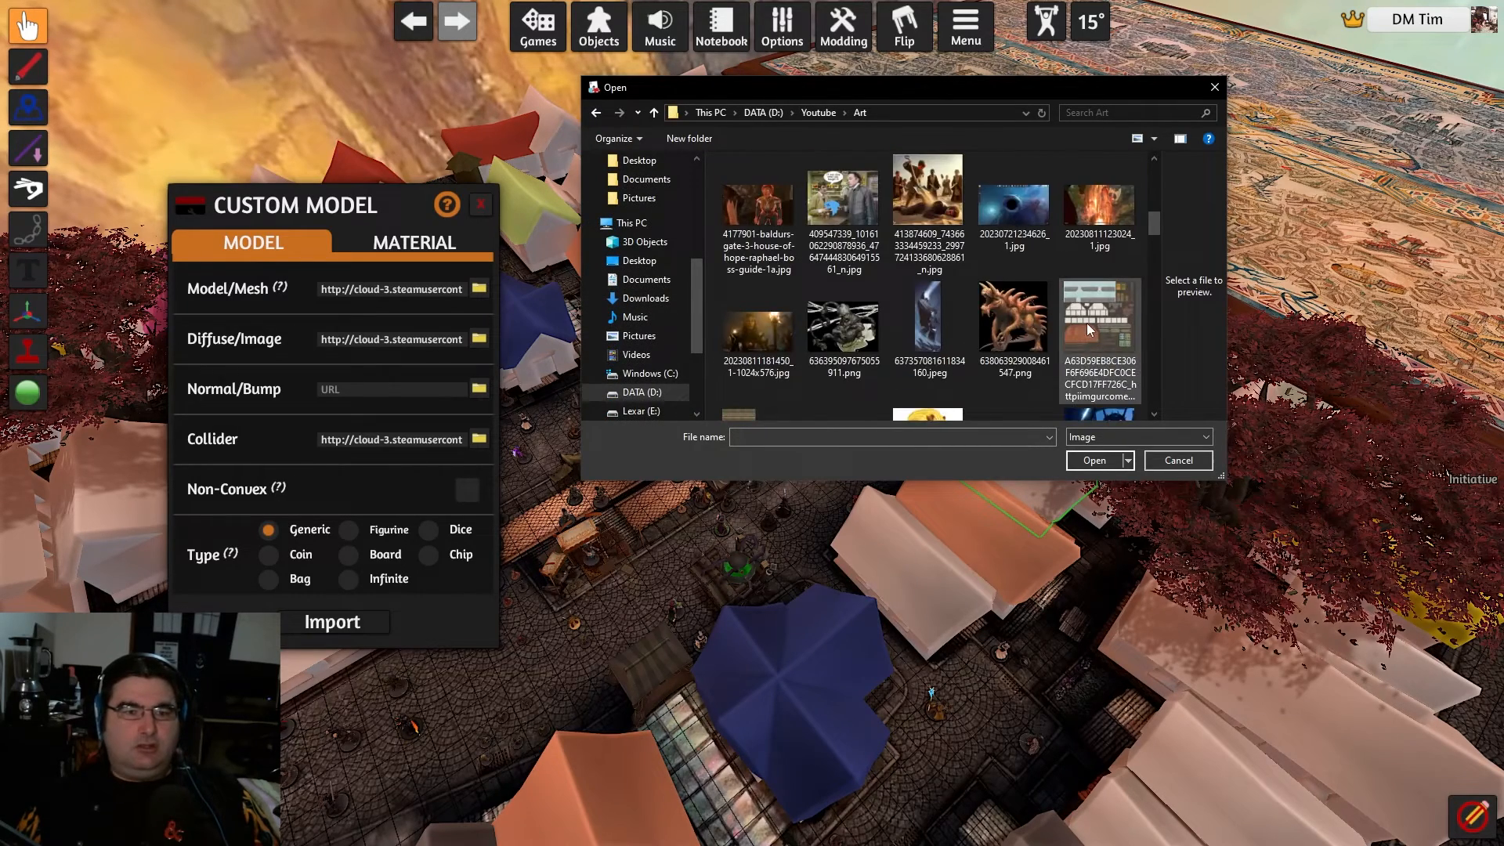
- Open the AE476014… texture image and upload it to the Steam Cloud root folder
scroll("down", 3)
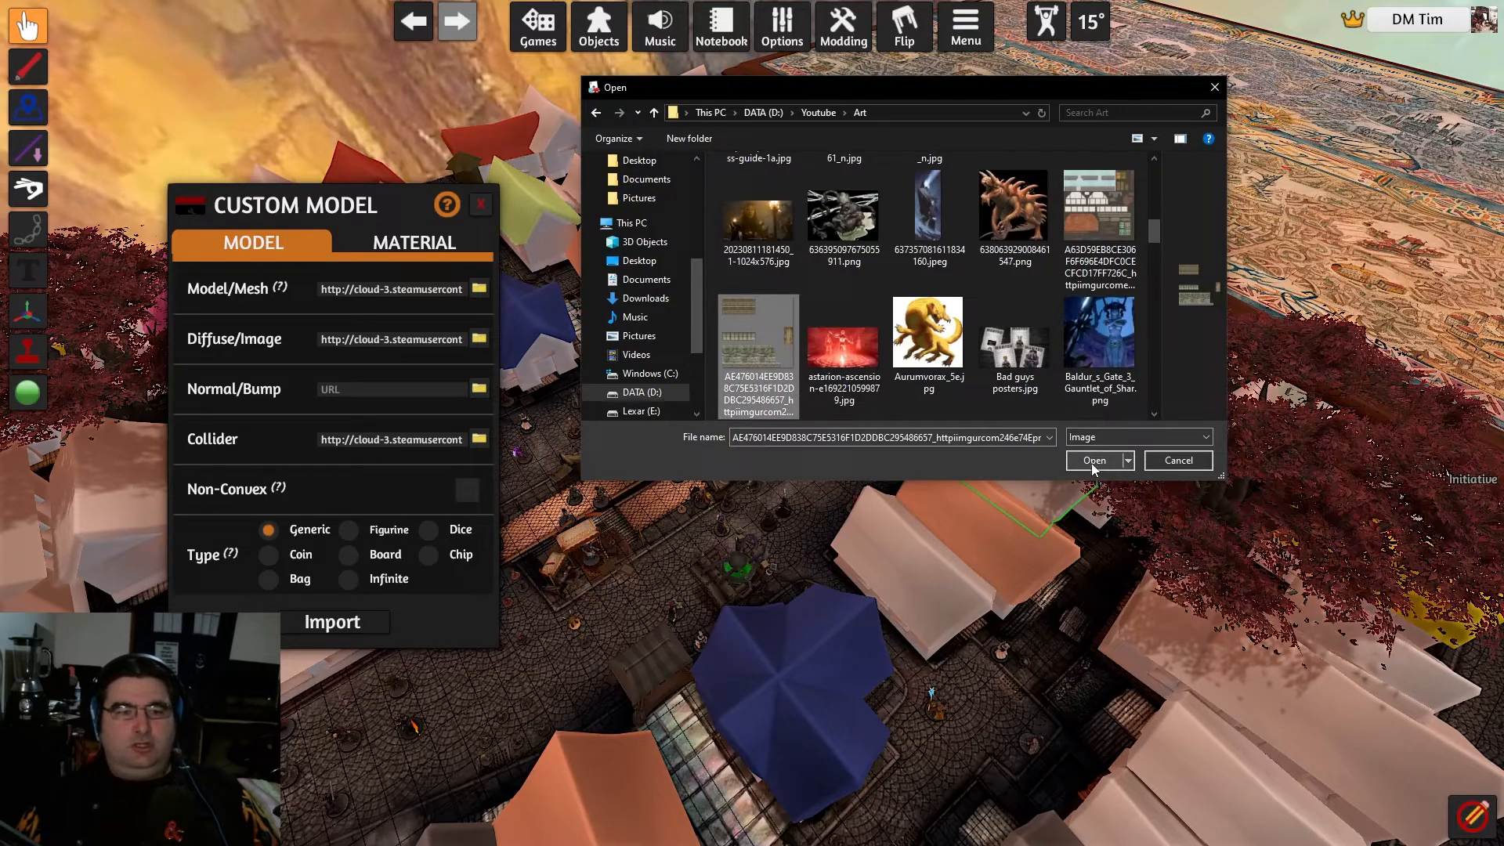
left_click(1093, 460)
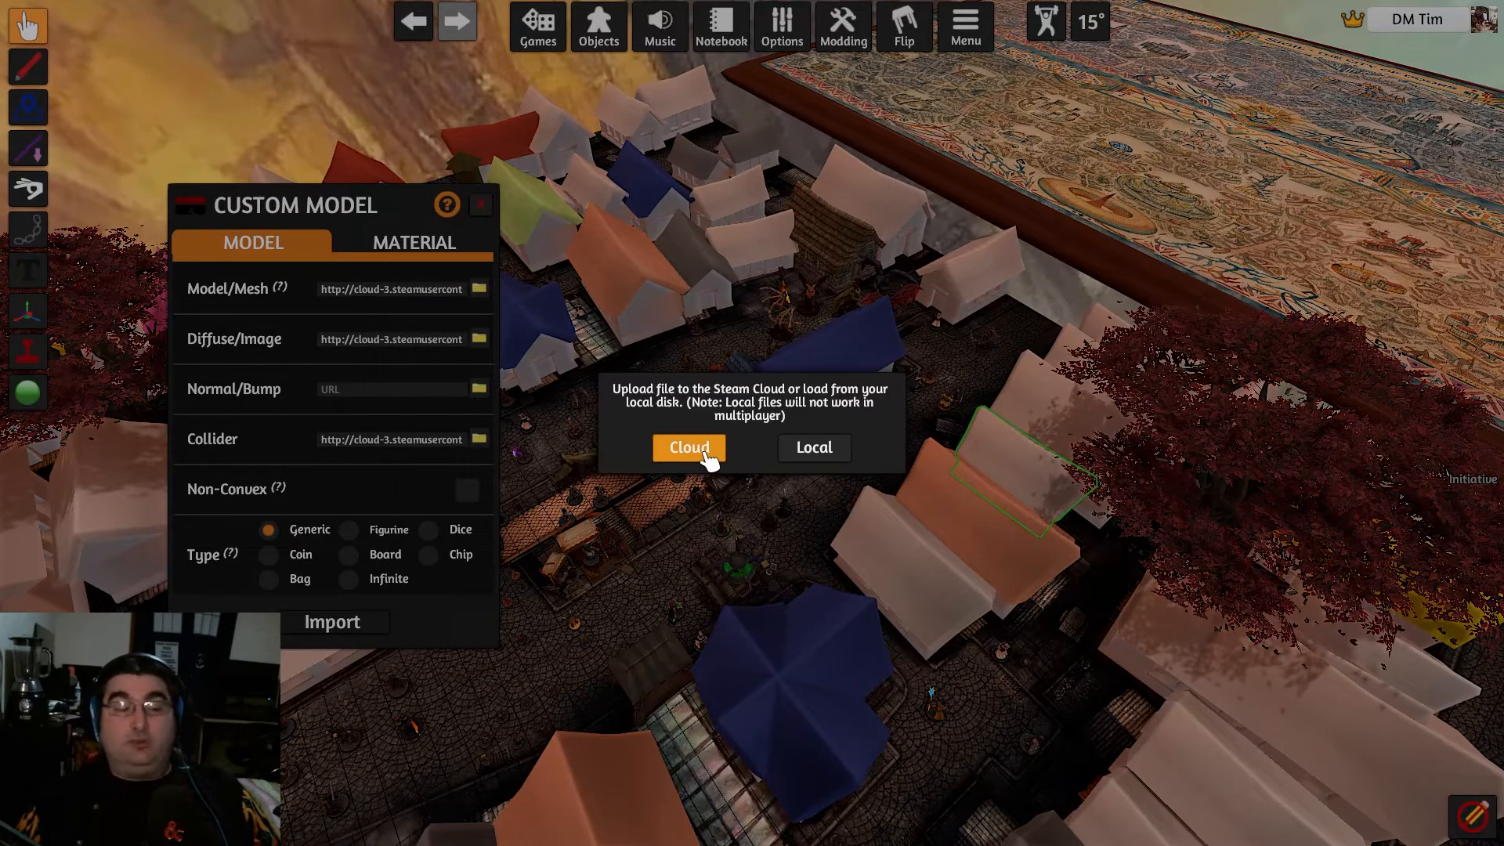
left_click(687, 448)
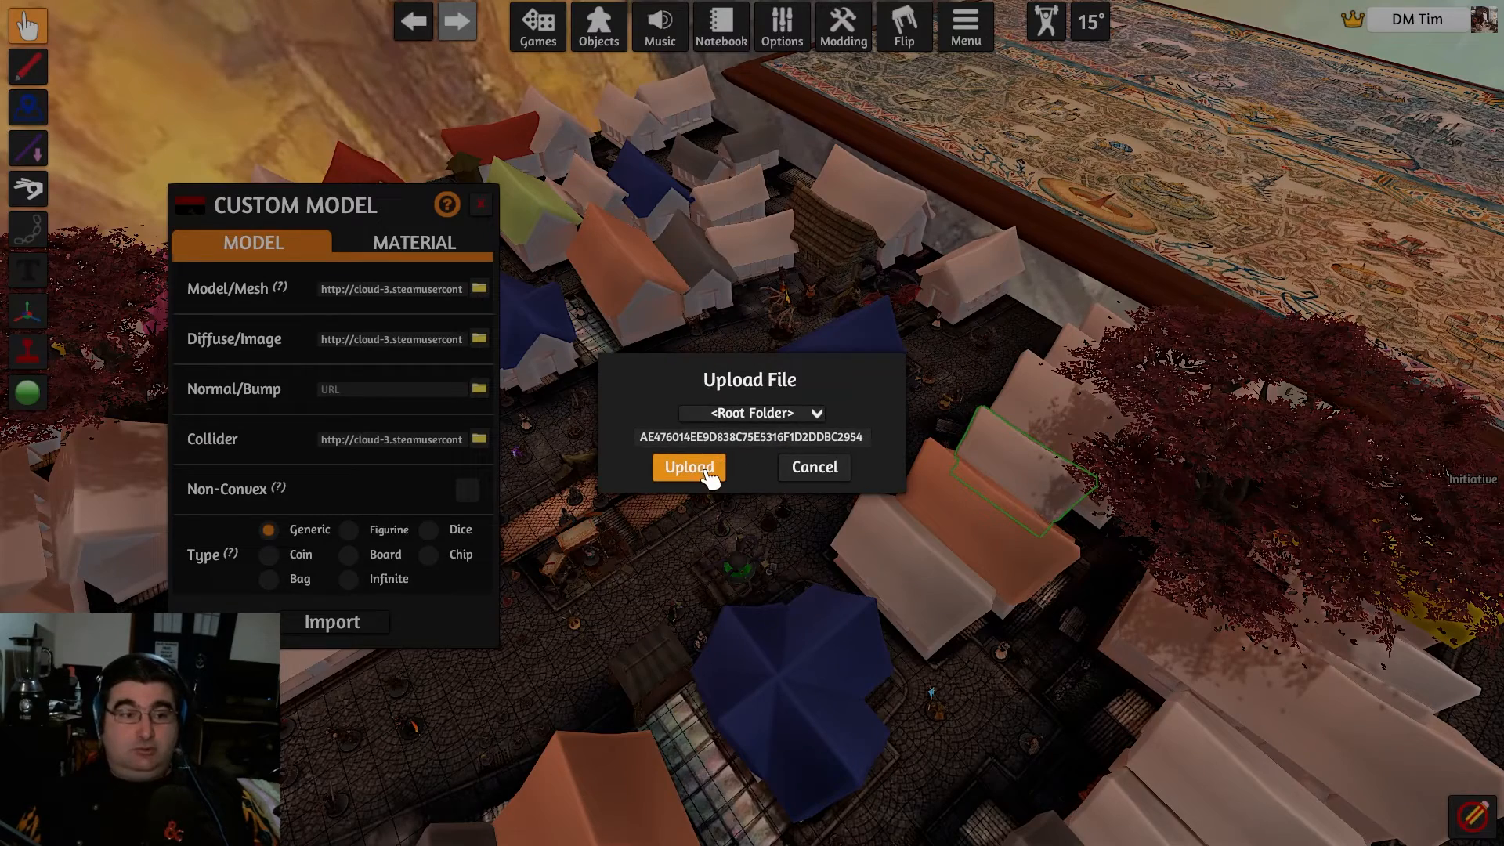
left_click(688, 467)
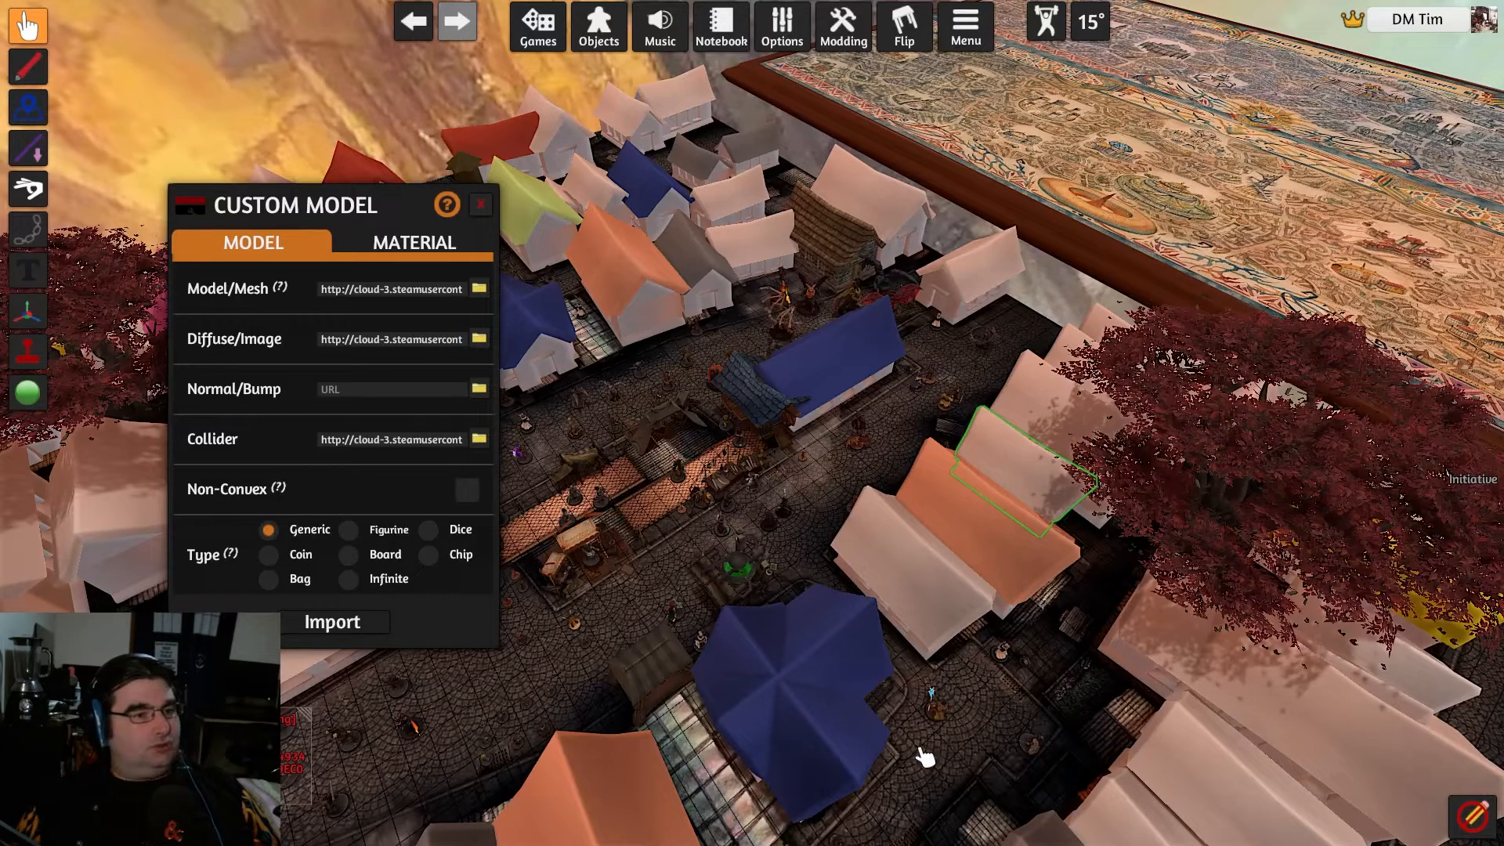
- Import the custom model and update all 81 matching roof pieces
left_click(330, 622)
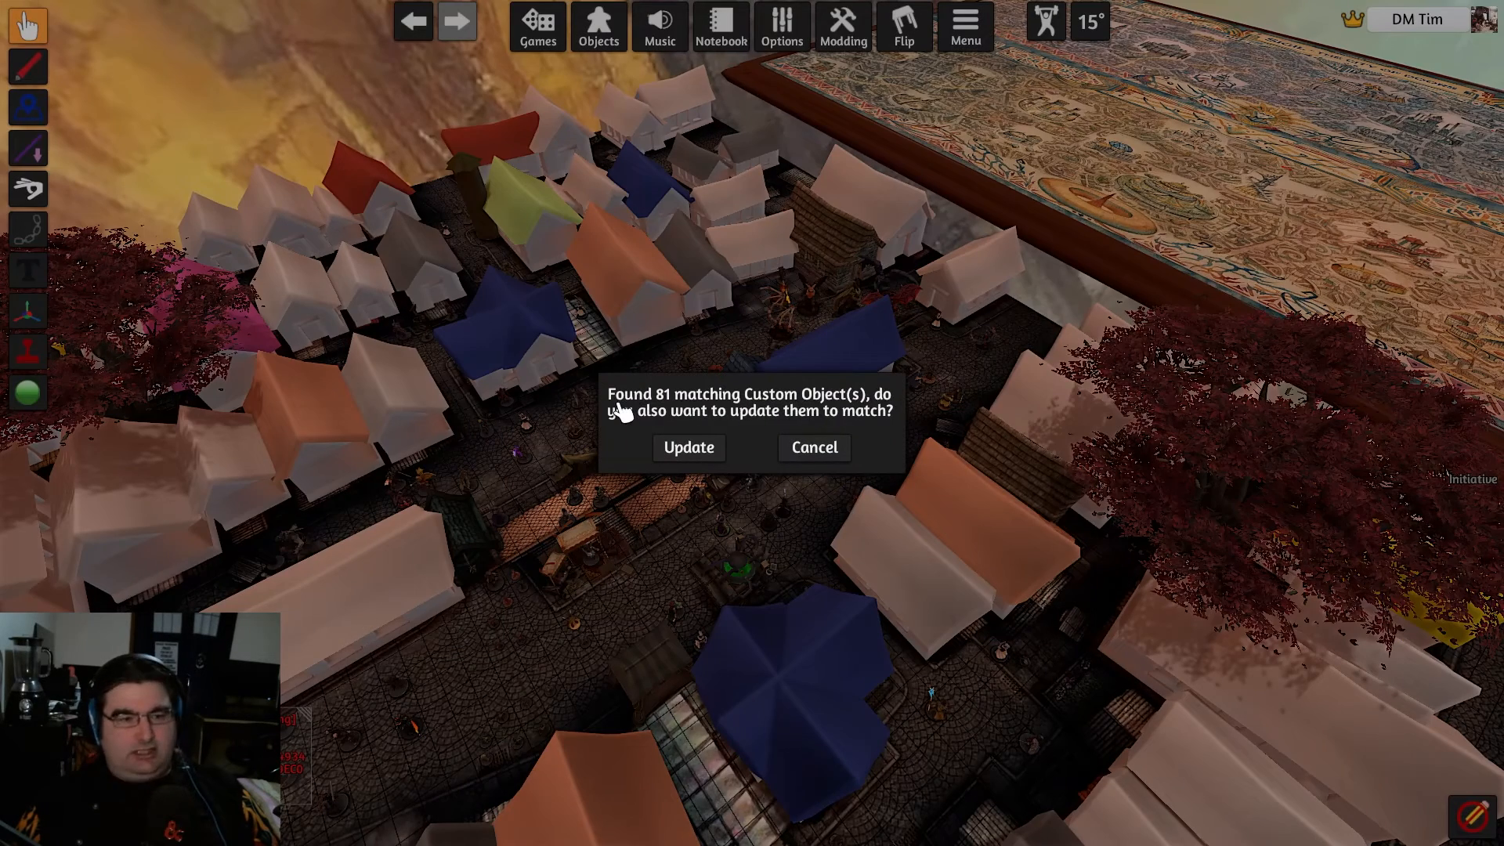
mouse_move(658, 433)
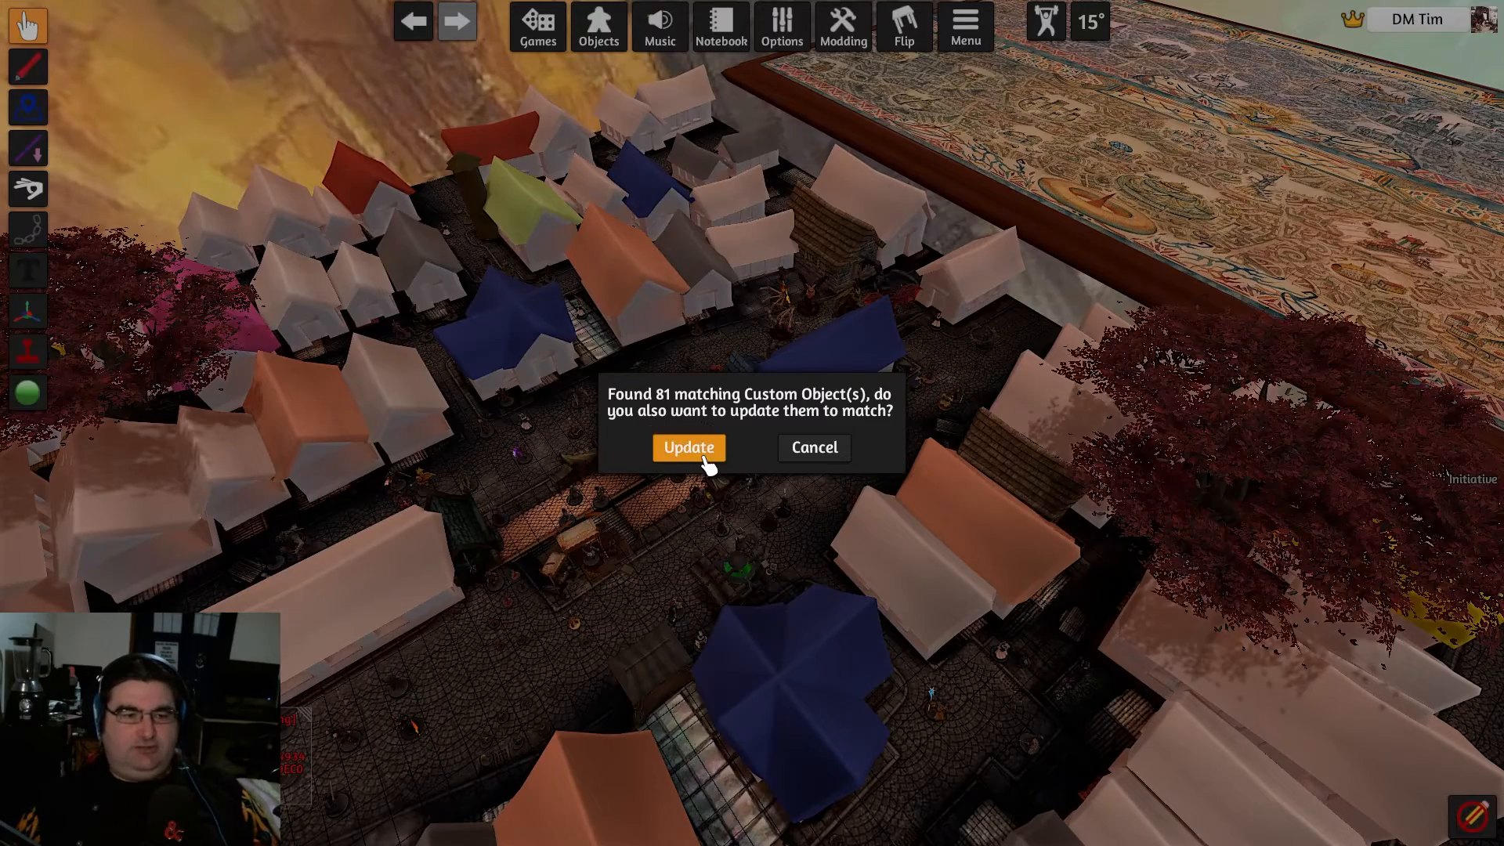
left_click(688, 448)
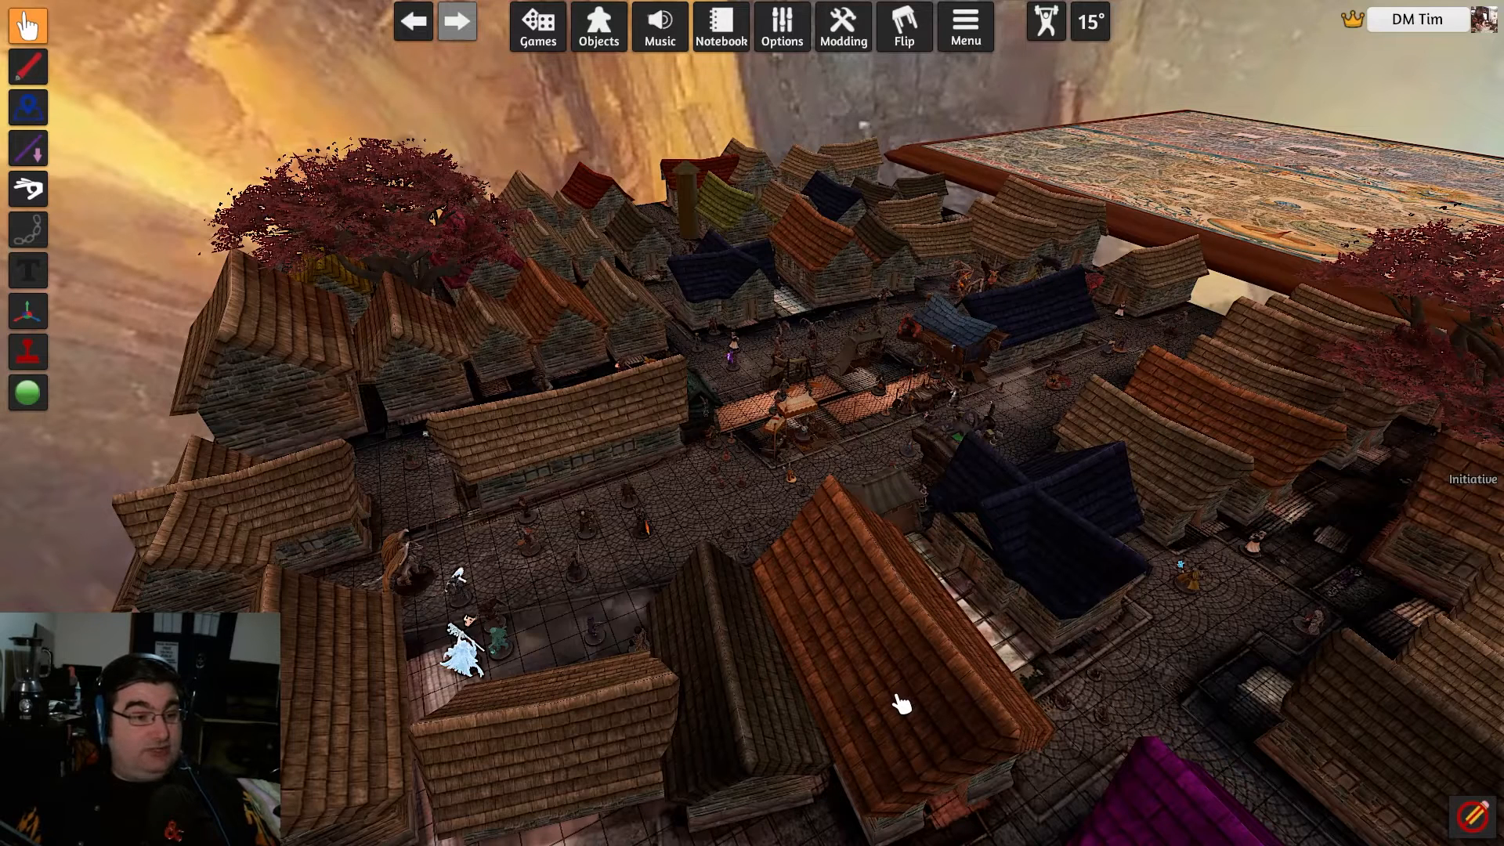
- Reopen the Configuration settings from the top-bar Menu
left_click(965, 25)
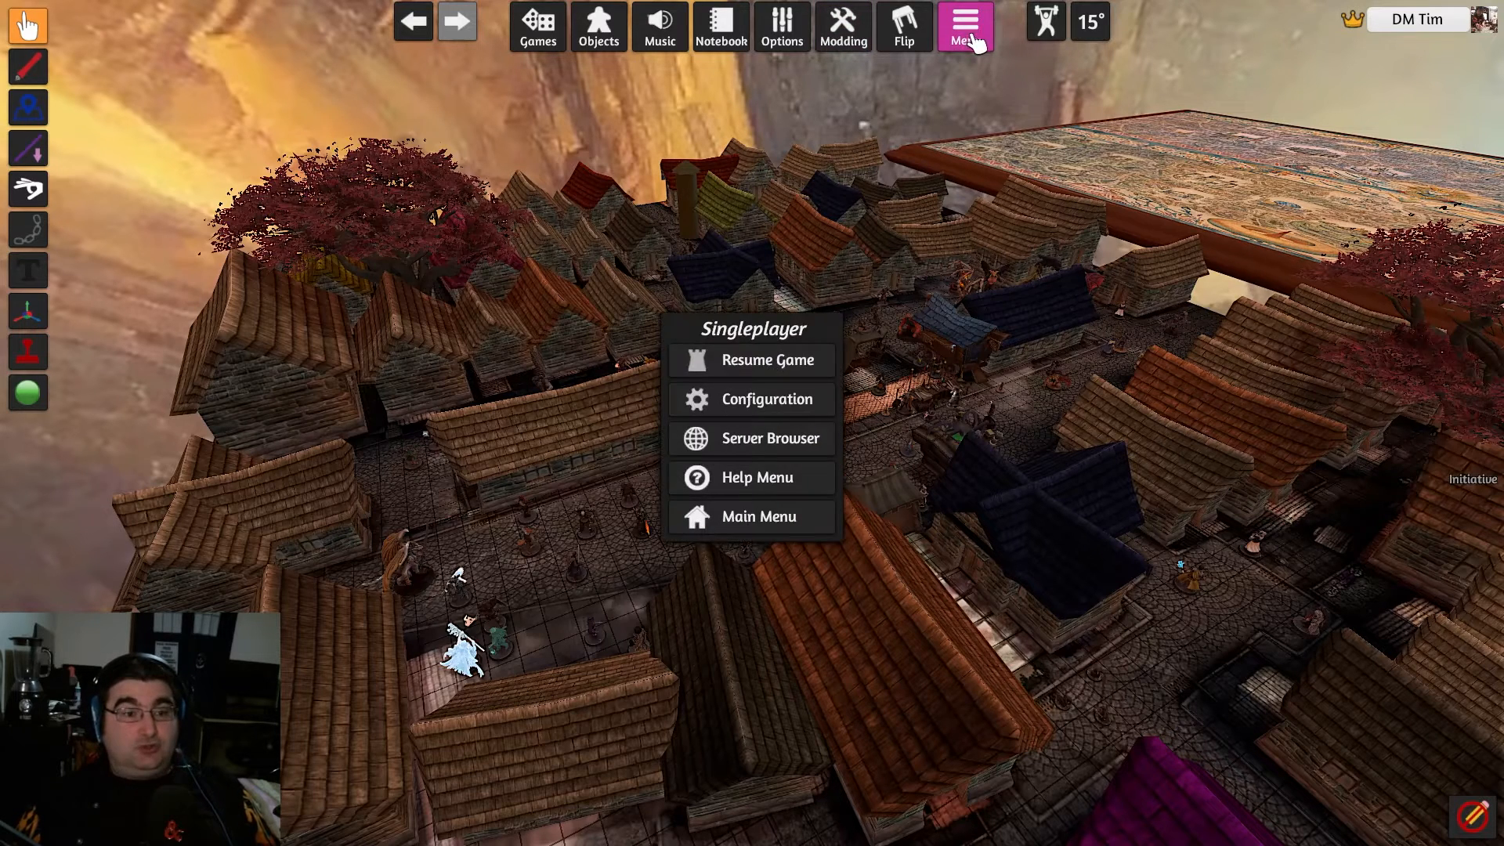
left_click(770, 399)
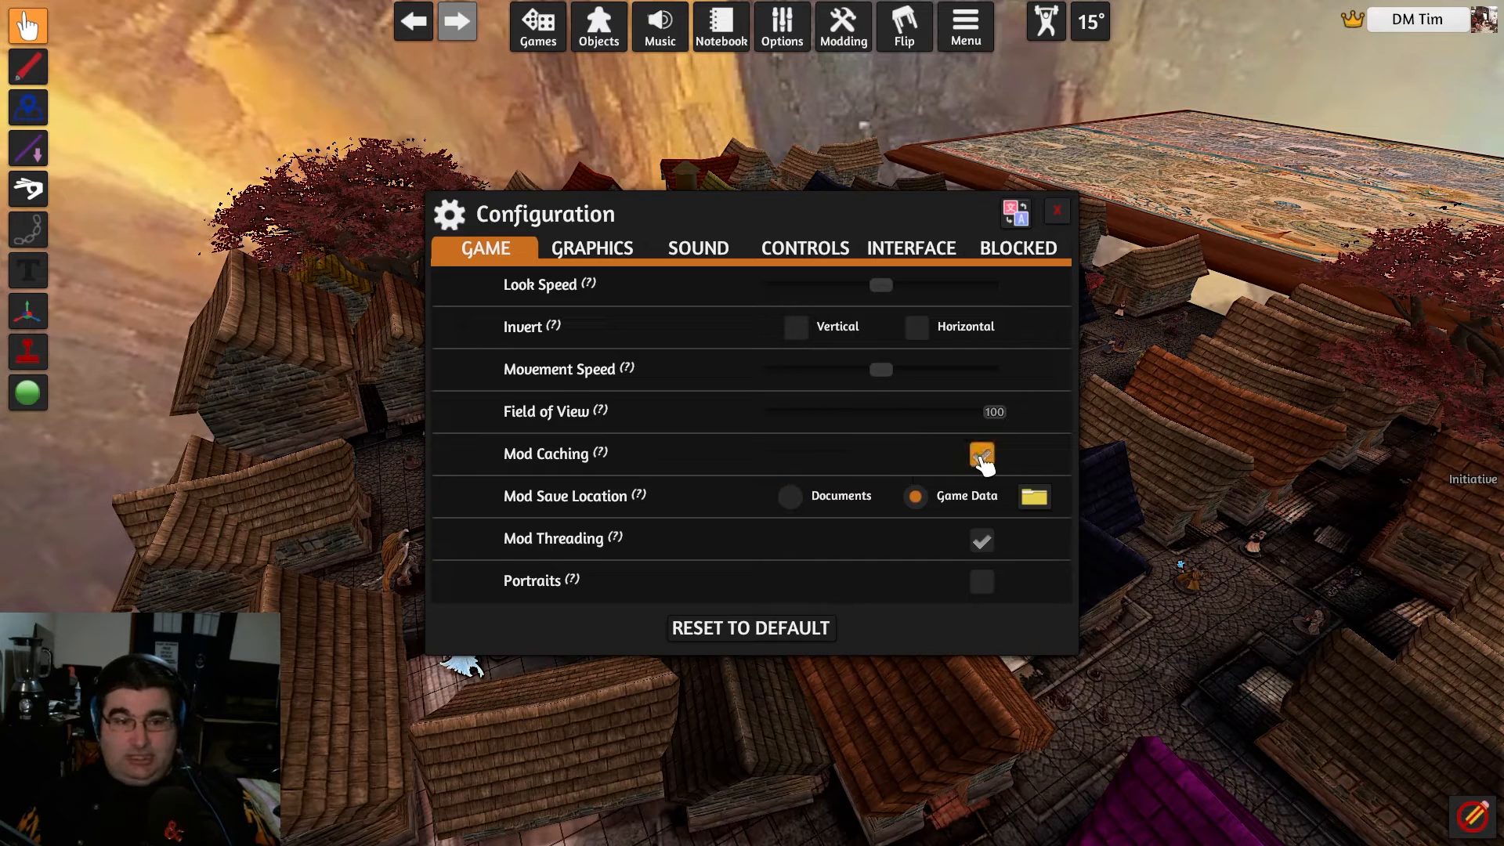